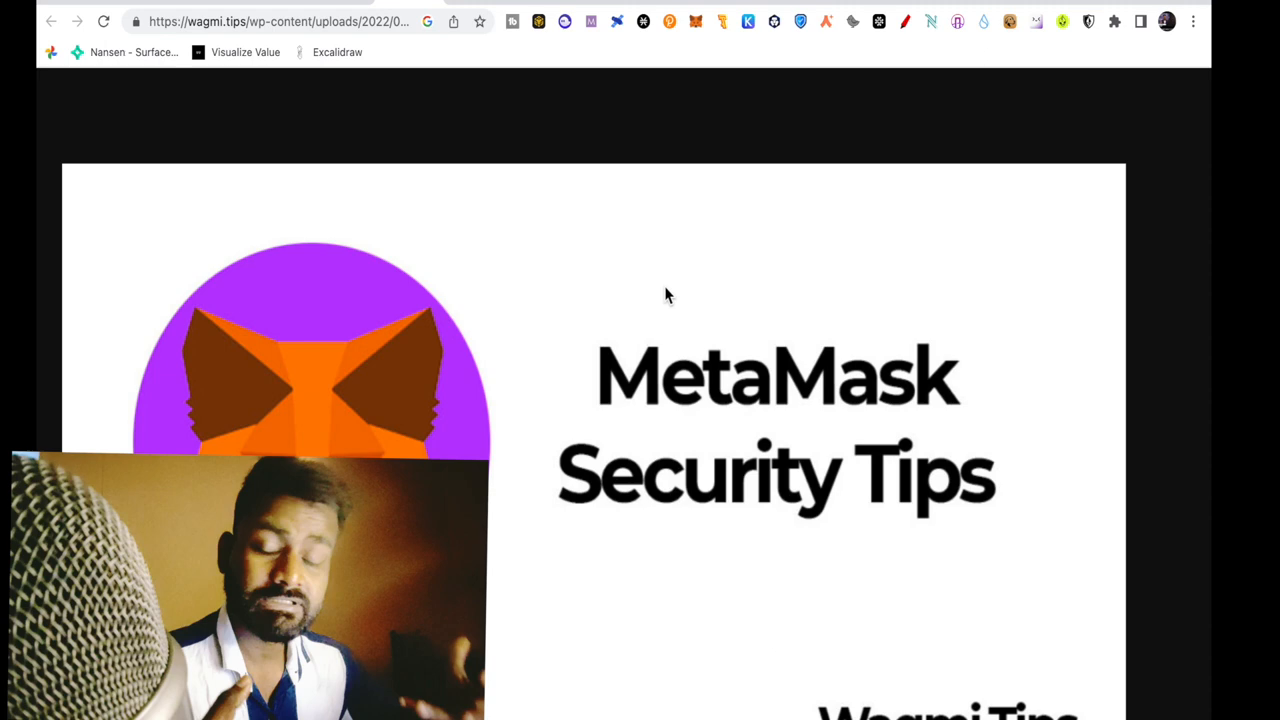
pyautogui.moveTo(600, 152)
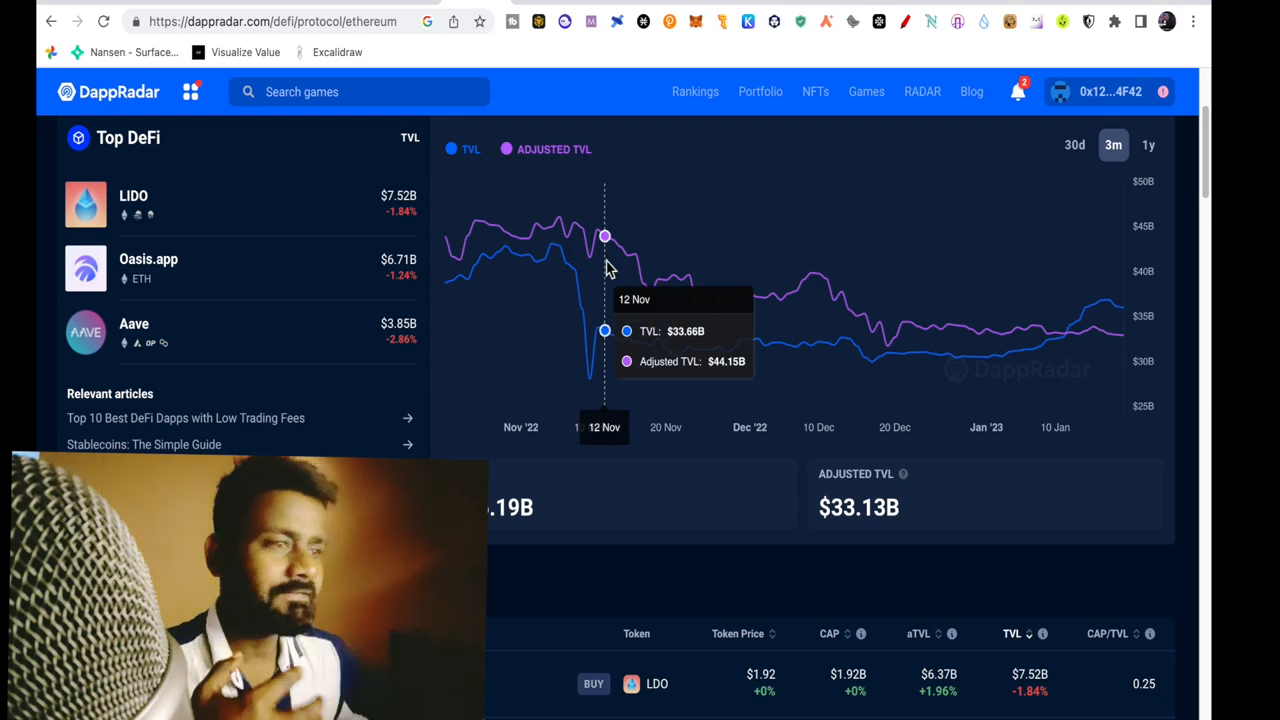
# Scroll the DappRadar Ethereum DeFi overview to the Top DeFi list and TVL chart
pyautogui.scroll(3)
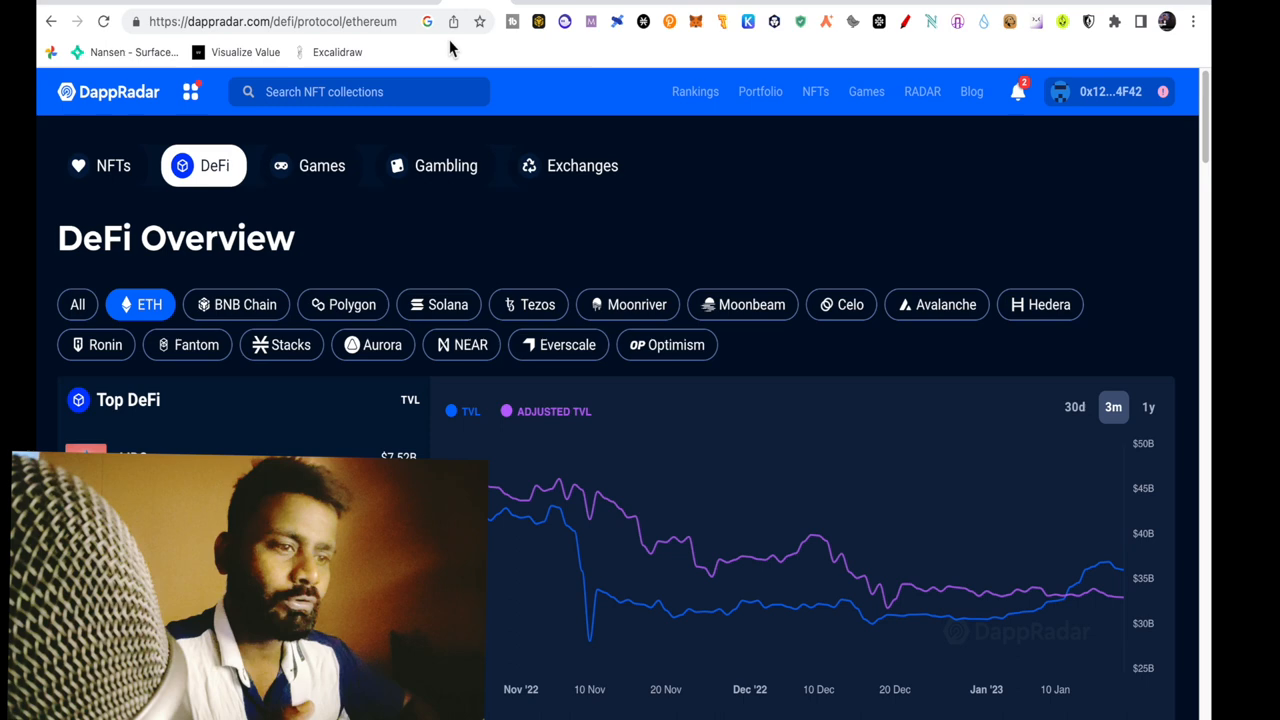
pyautogui.scroll(-3)
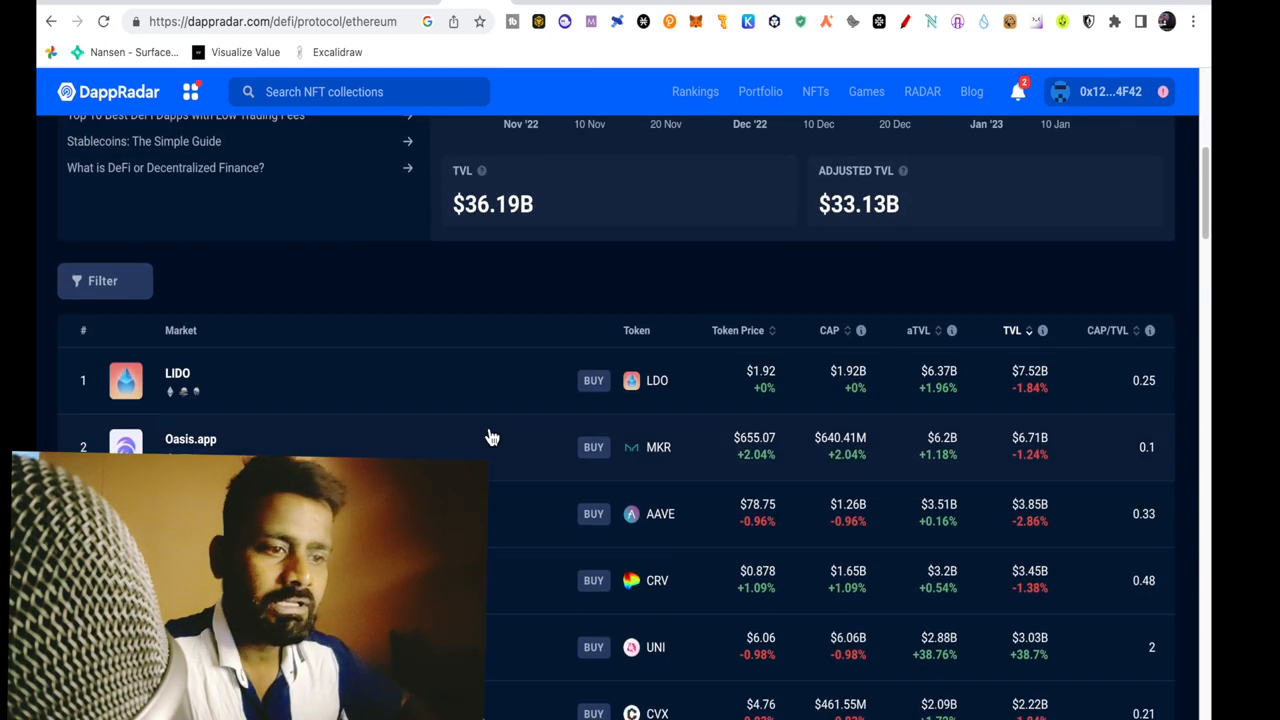
pyautogui.scroll(-3)
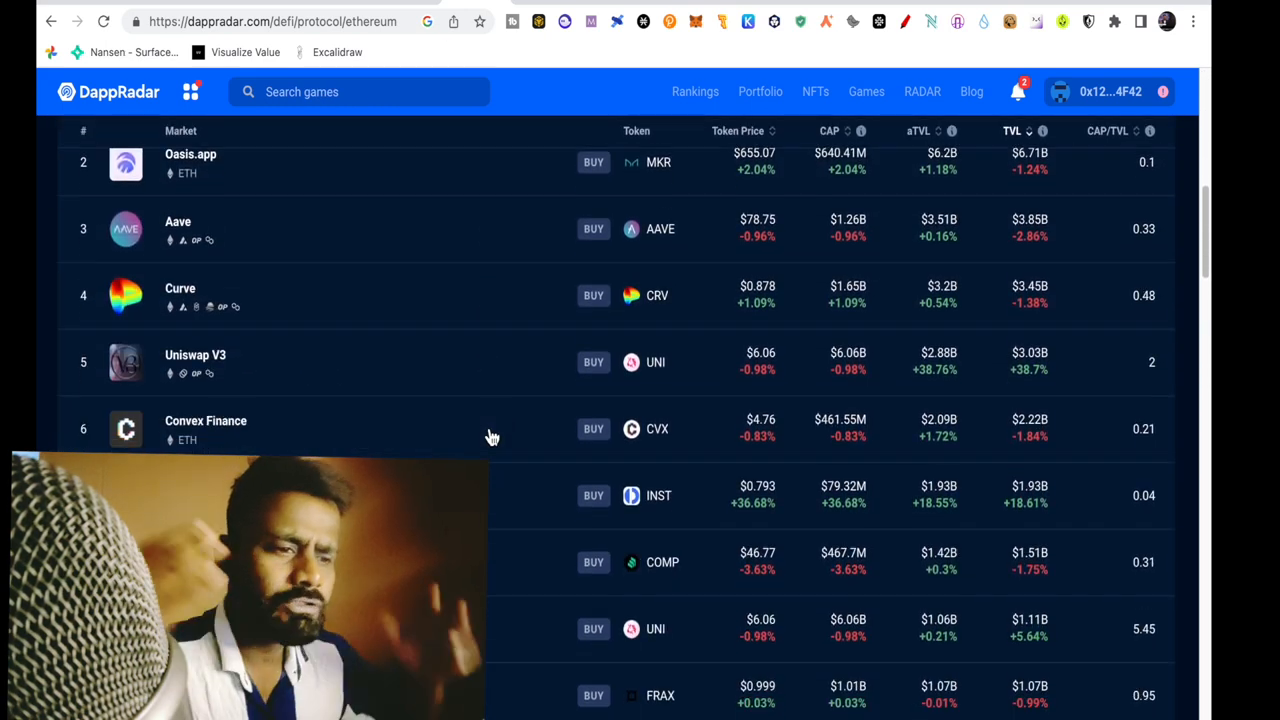
pyautogui.scroll(3)
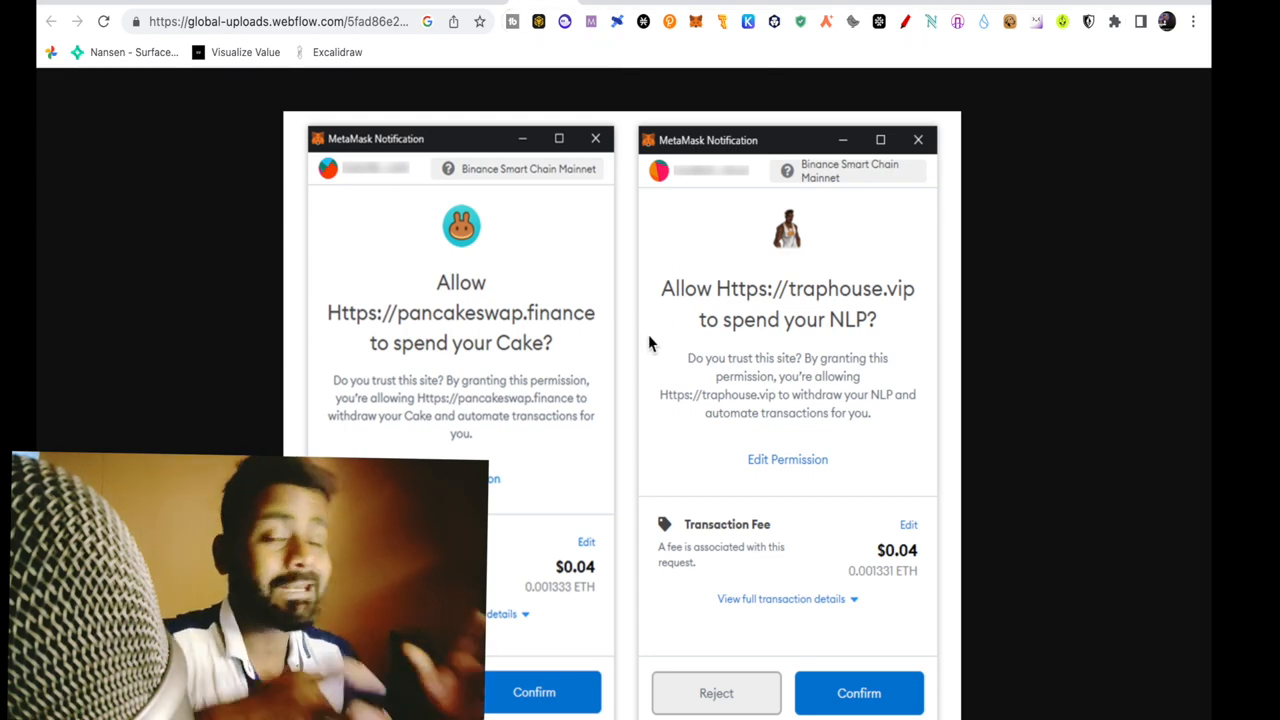
pyautogui.moveTo(624, 108)
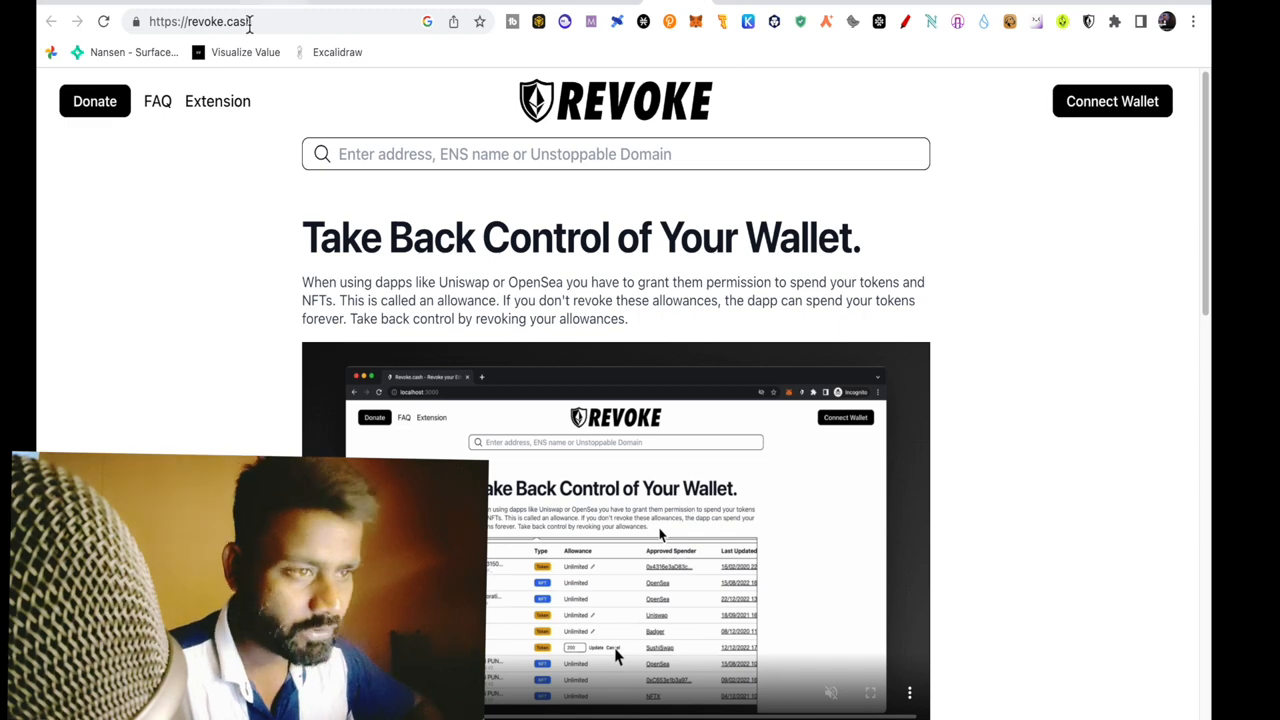
# Connect the MetaMask wallet to Revoke.cash via Connect Wallet
pyautogui.scroll(-3)
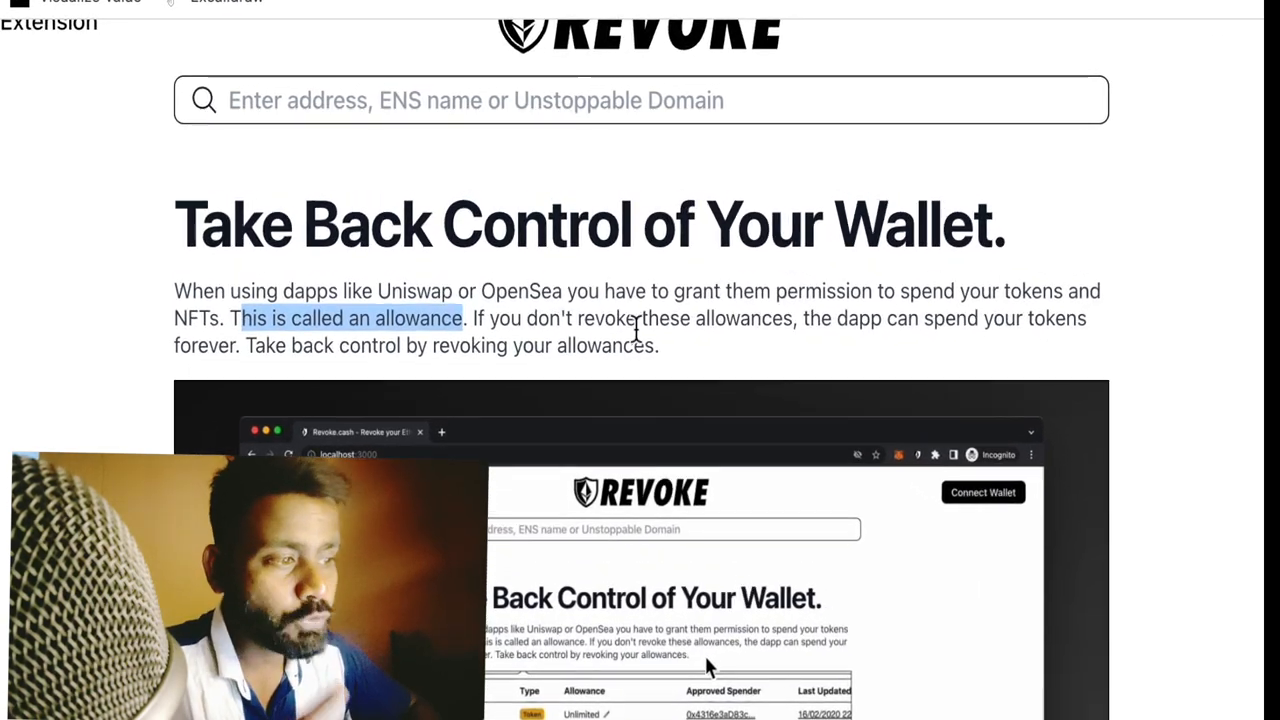
pyautogui.scroll(-3)
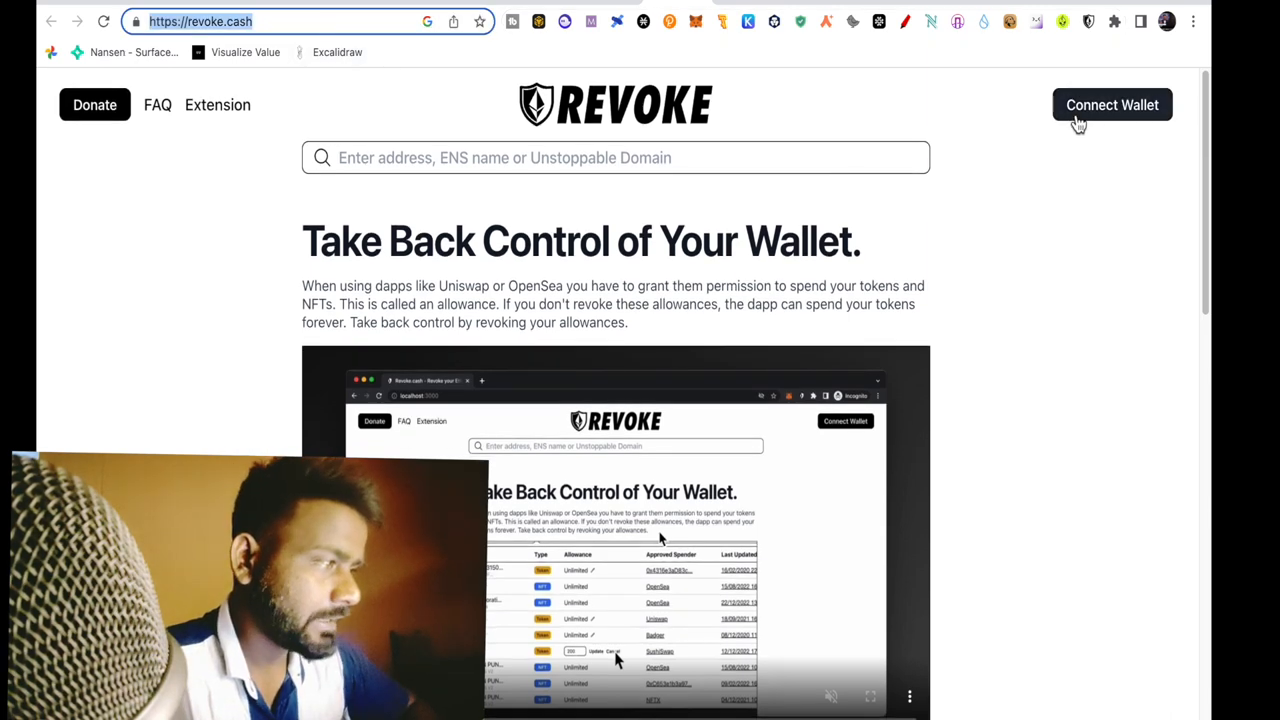
pyautogui.click(1112, 104)
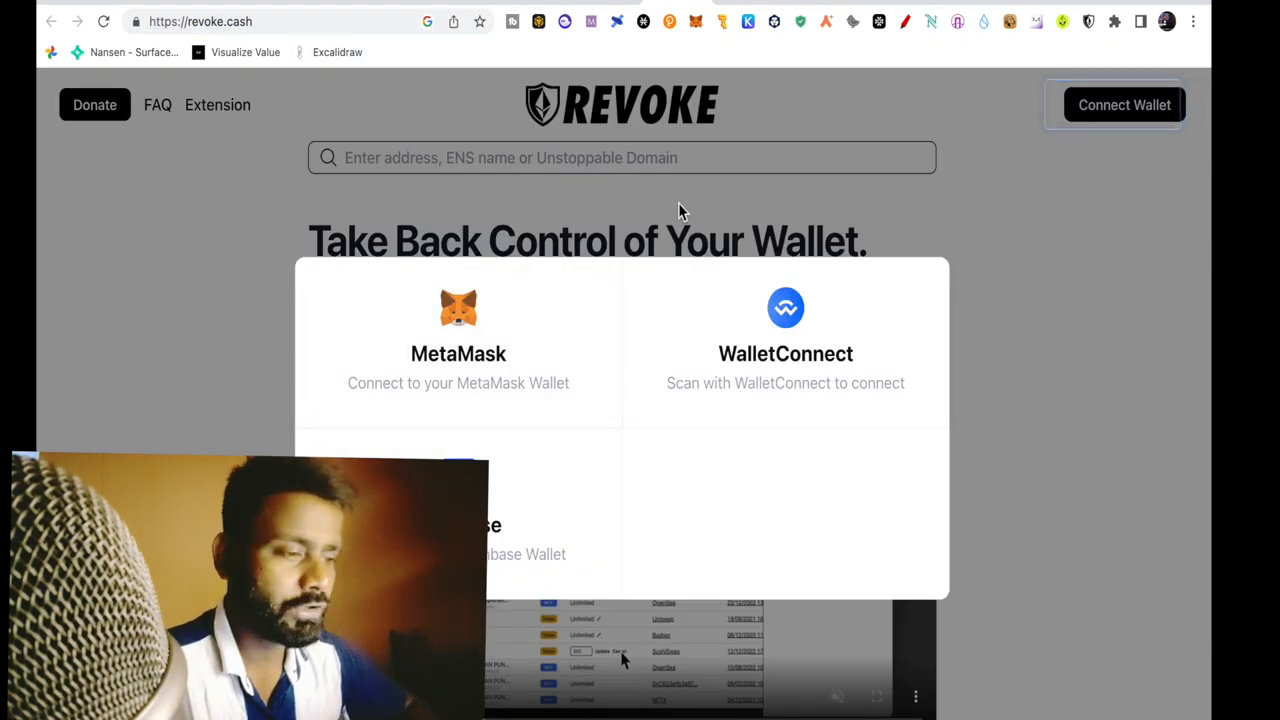
pyautogui.click(458, 320)
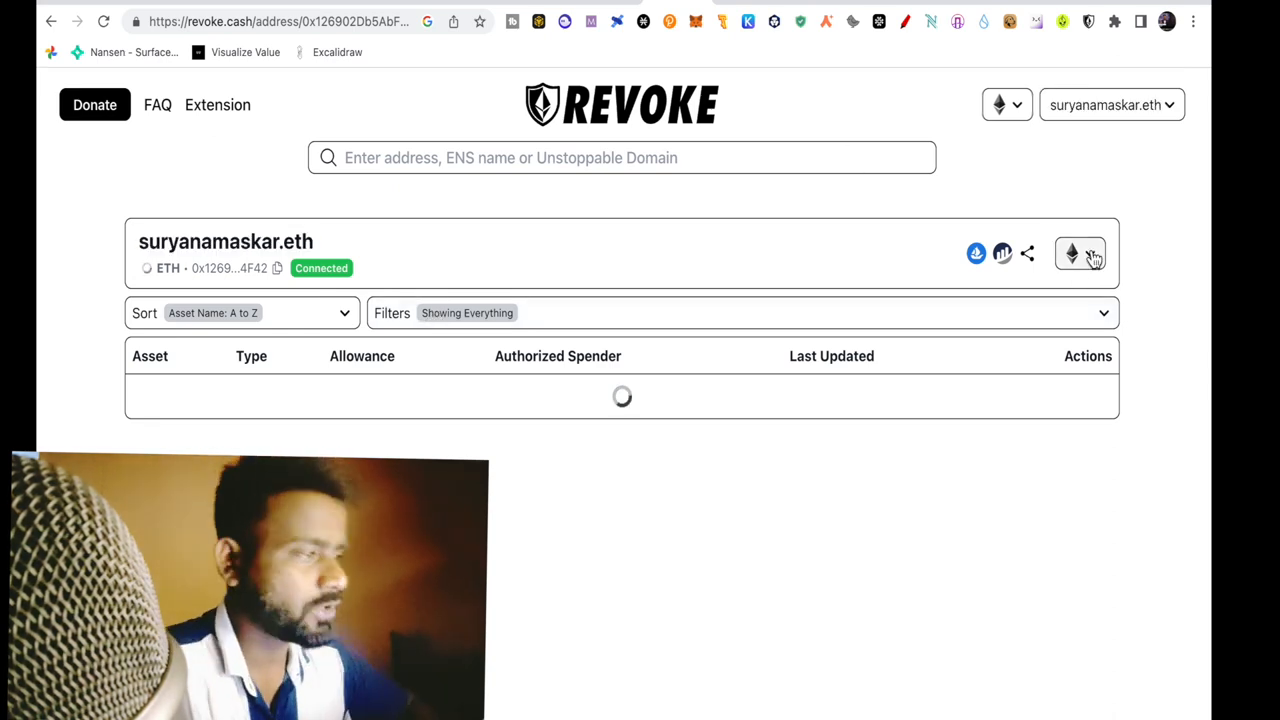
# Select Polygon from the Revoke.cash network dropdown
pyautogui.click(1080, 252)
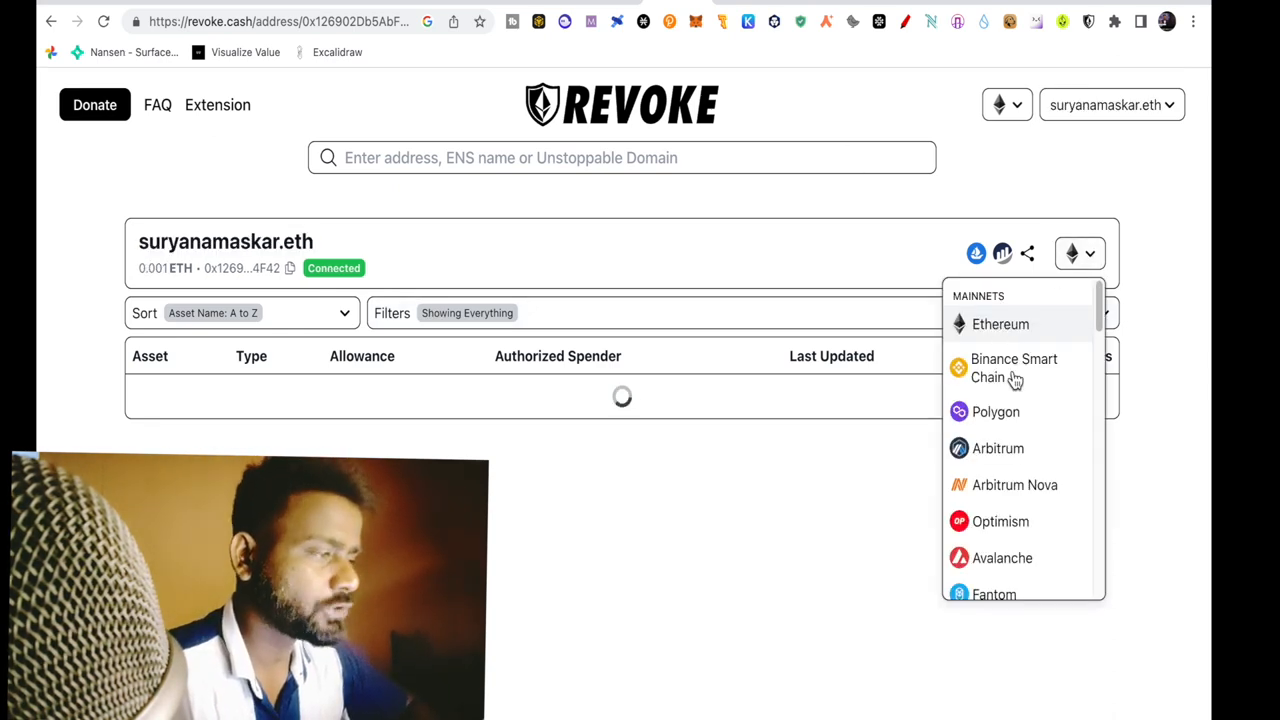
pyautogui.moveTo(996, 412)
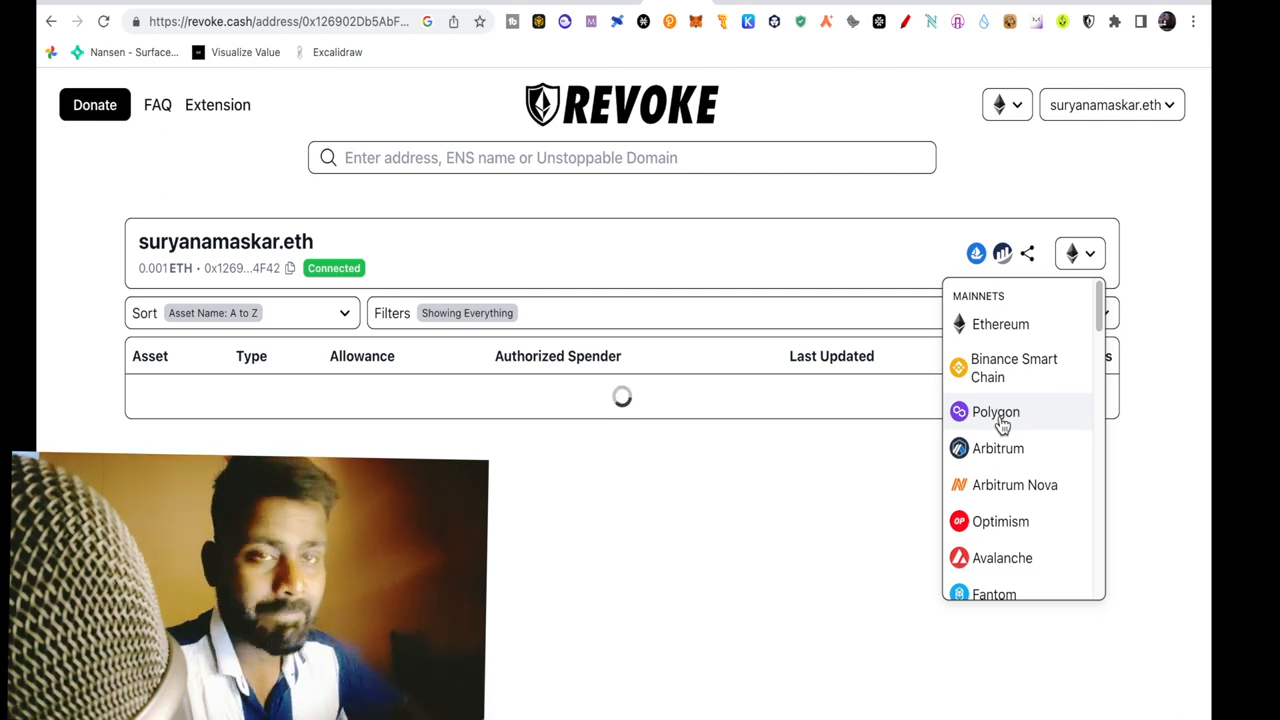
pyautogui.moveTo(956, 156)
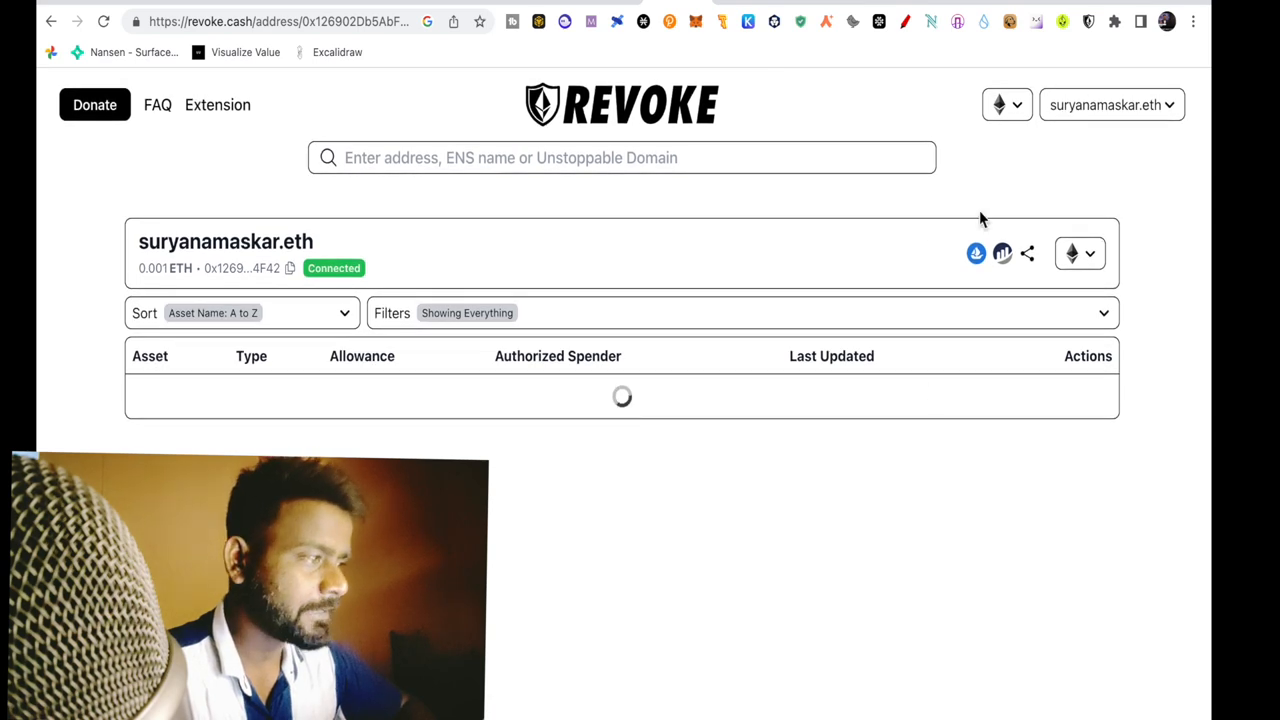
pyautogui.click(1080, 252)
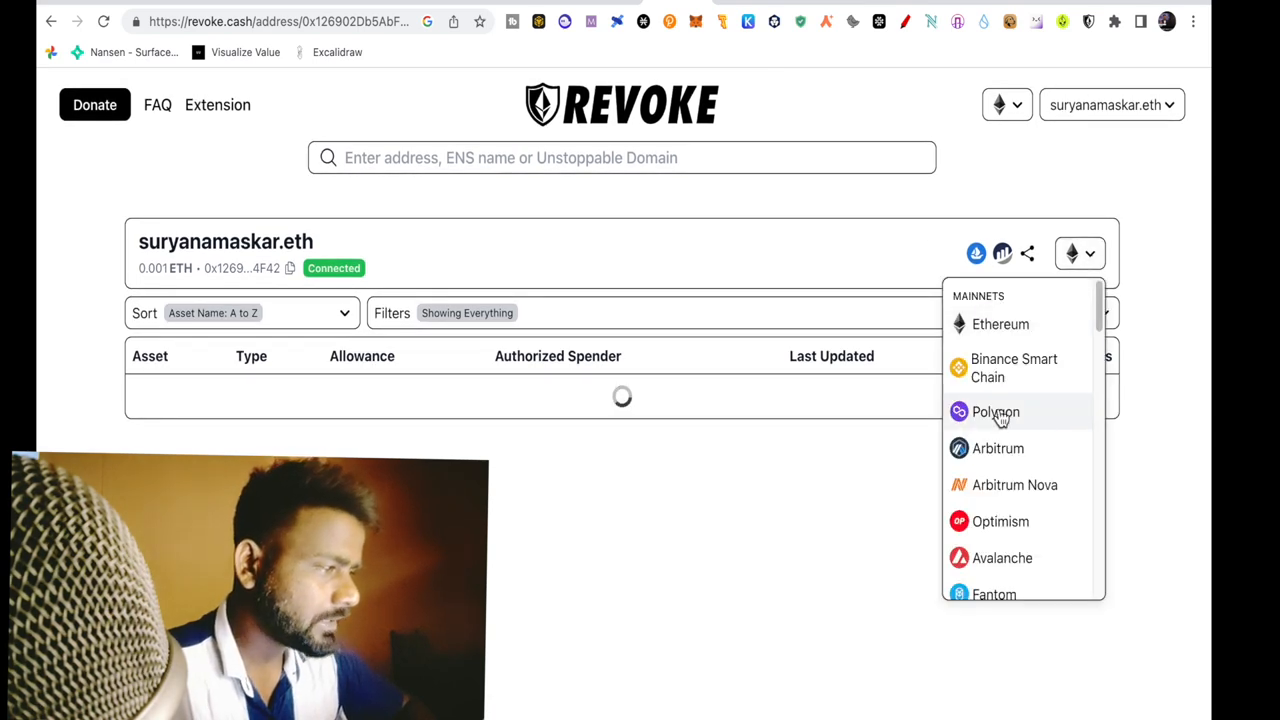
pyautogui.click(996, 412)
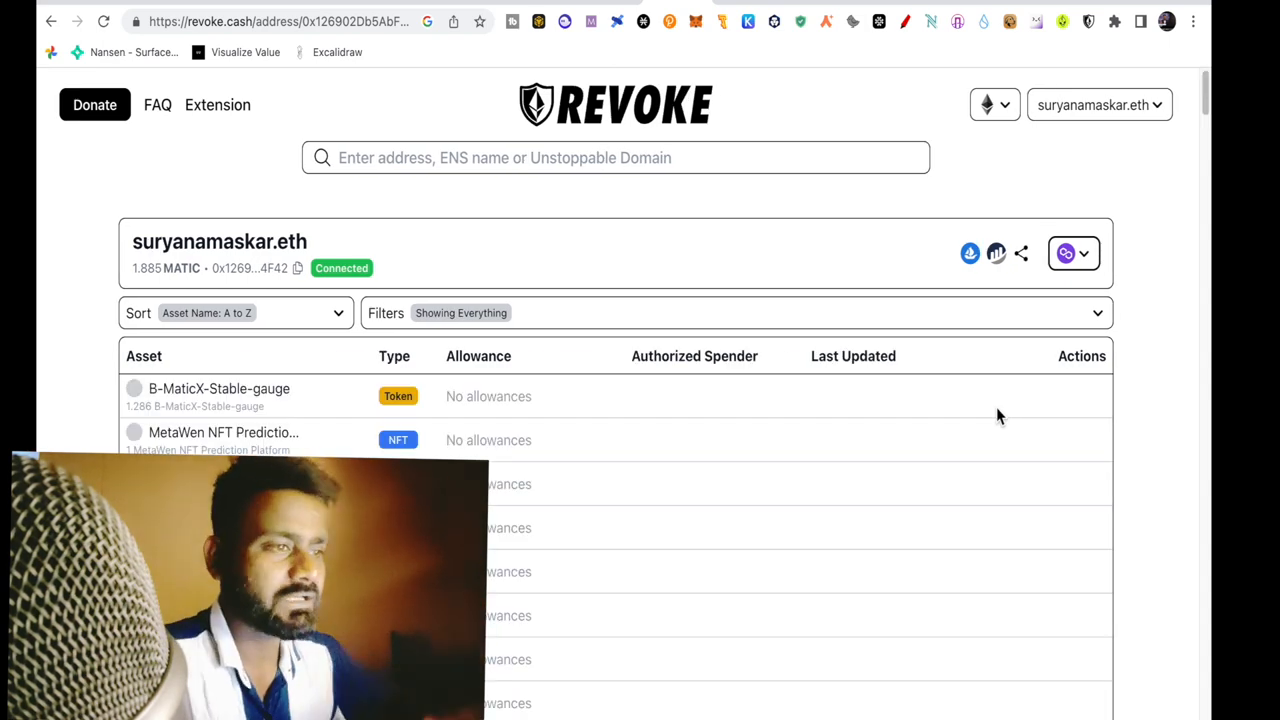
pyautogui.moveTo(1016, 412)
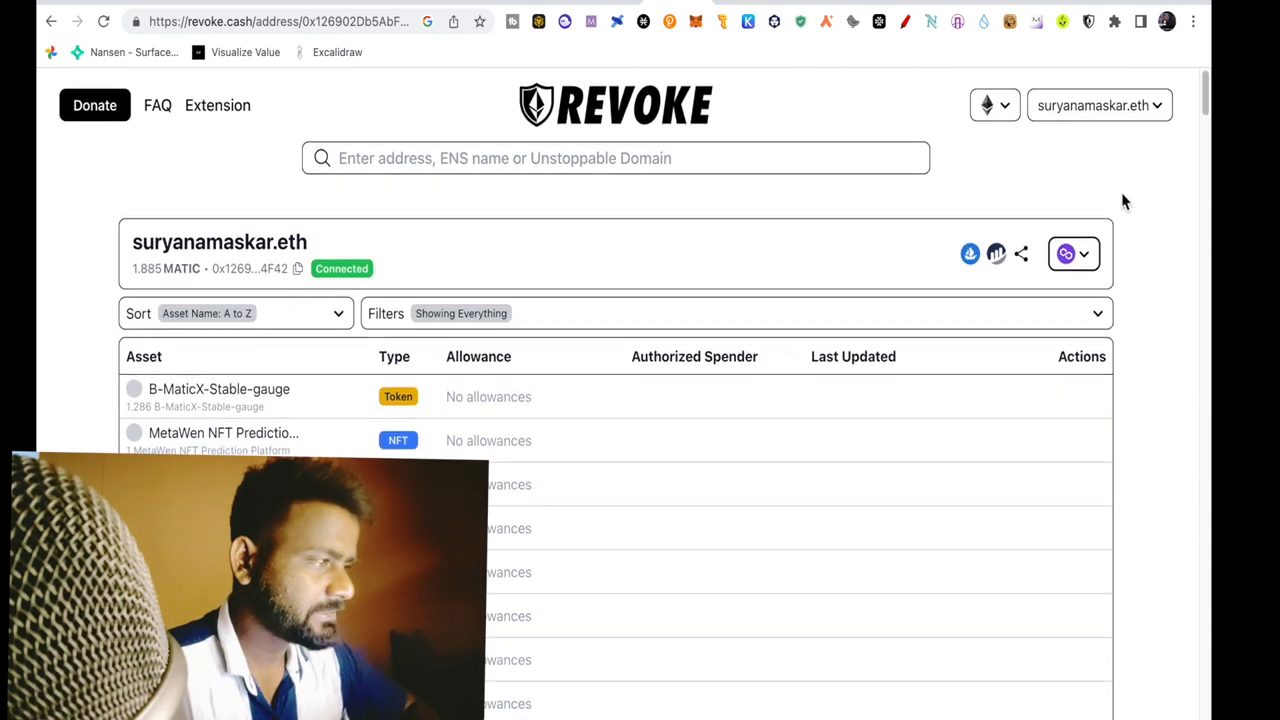
# Switch MetaMask to Polygon and reload the page to load the wallet's allowances
pyautogui.click(994, 104)
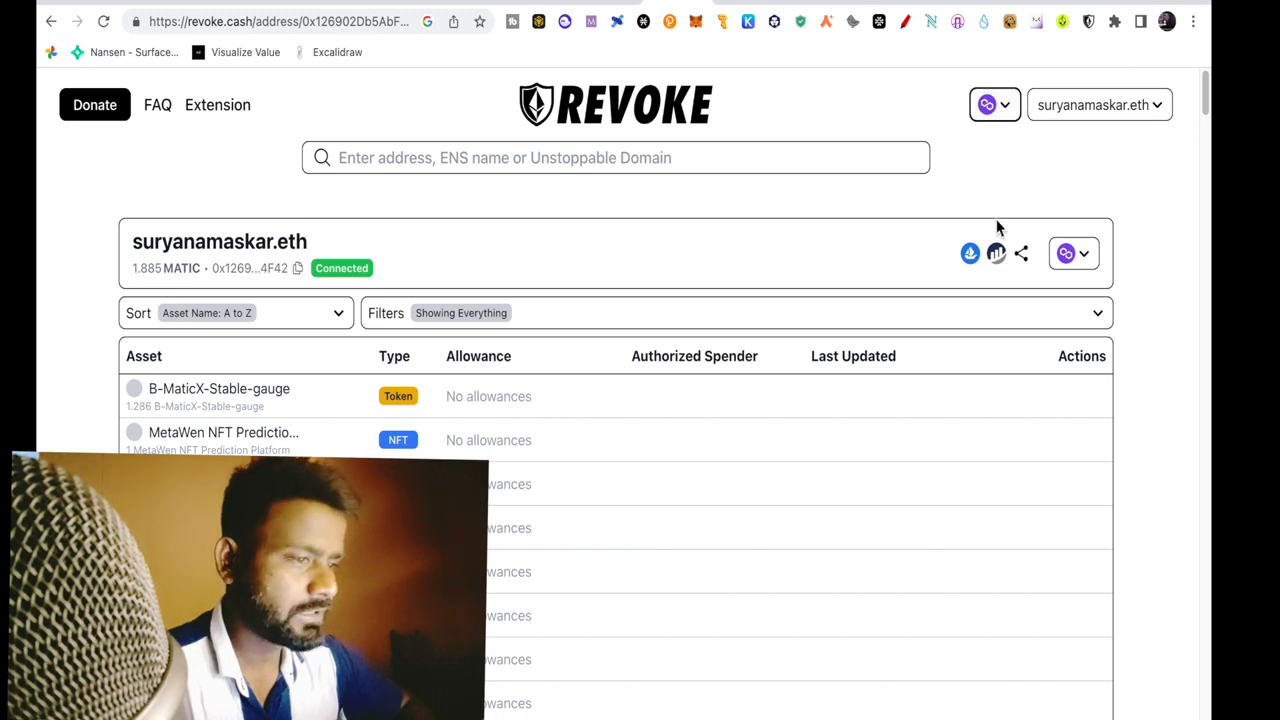
pyautogui.click(104, 20)
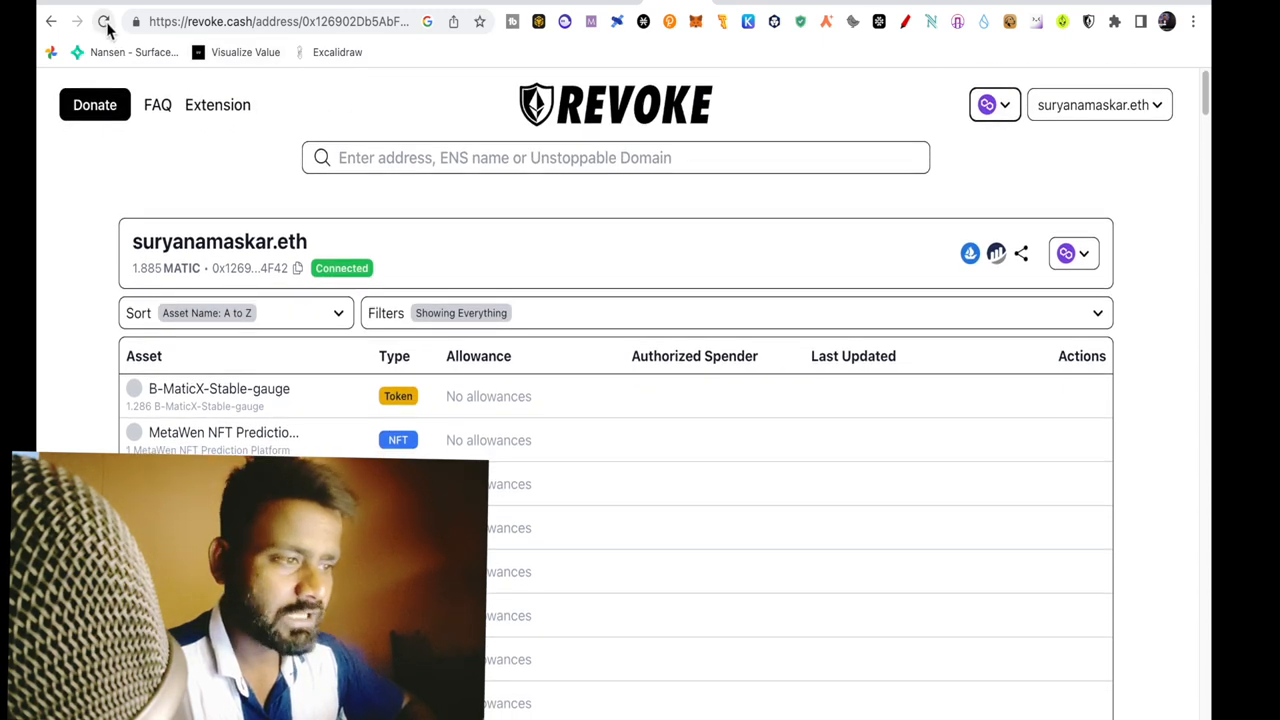
pyautogui.click(104, 20)
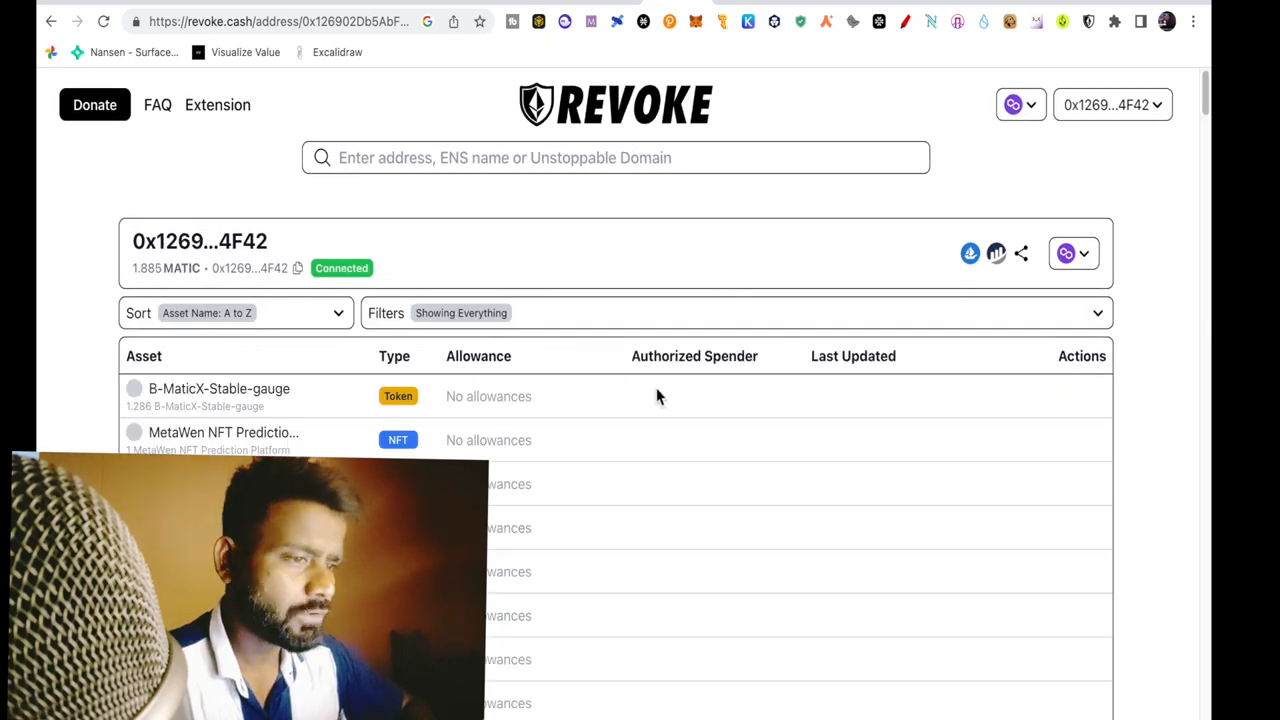
# Filter the allowance list to NFT assets only, revealing the Lord of the Doge approval
pyautogui.scroll(-3)
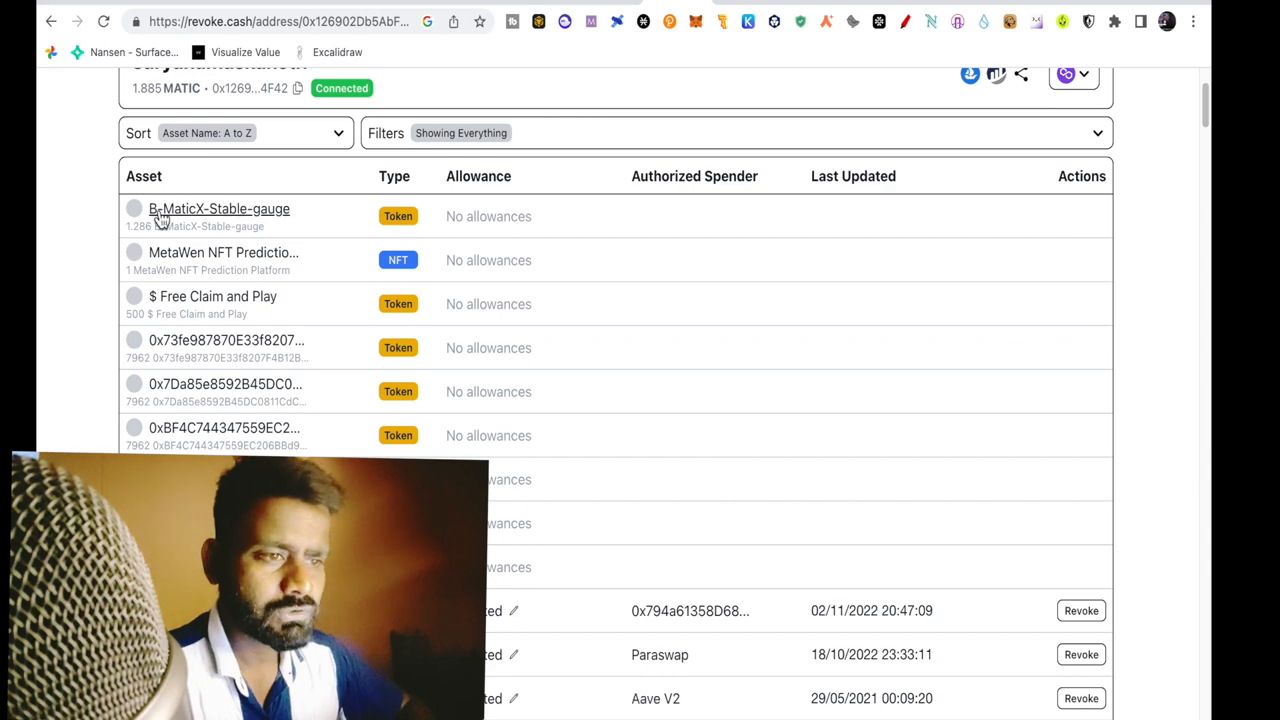
pyautogui.moveTo(750, 456)
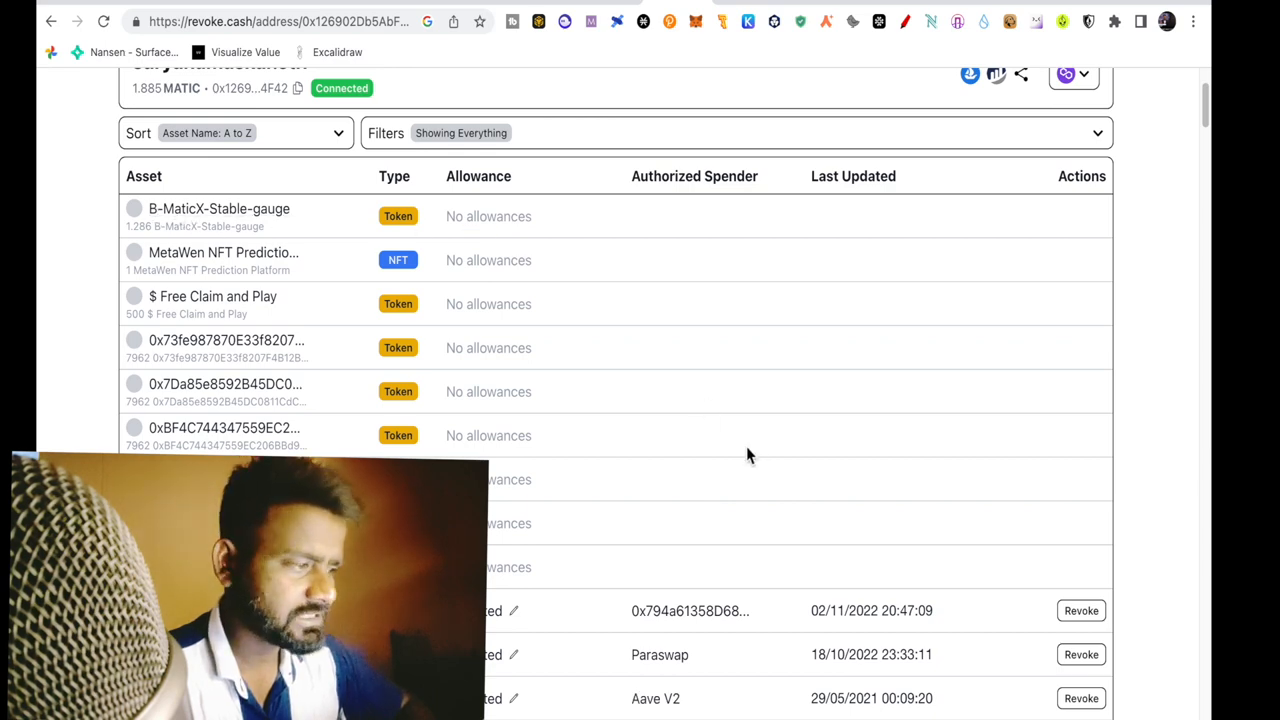
pyautogui.scroll(-3)
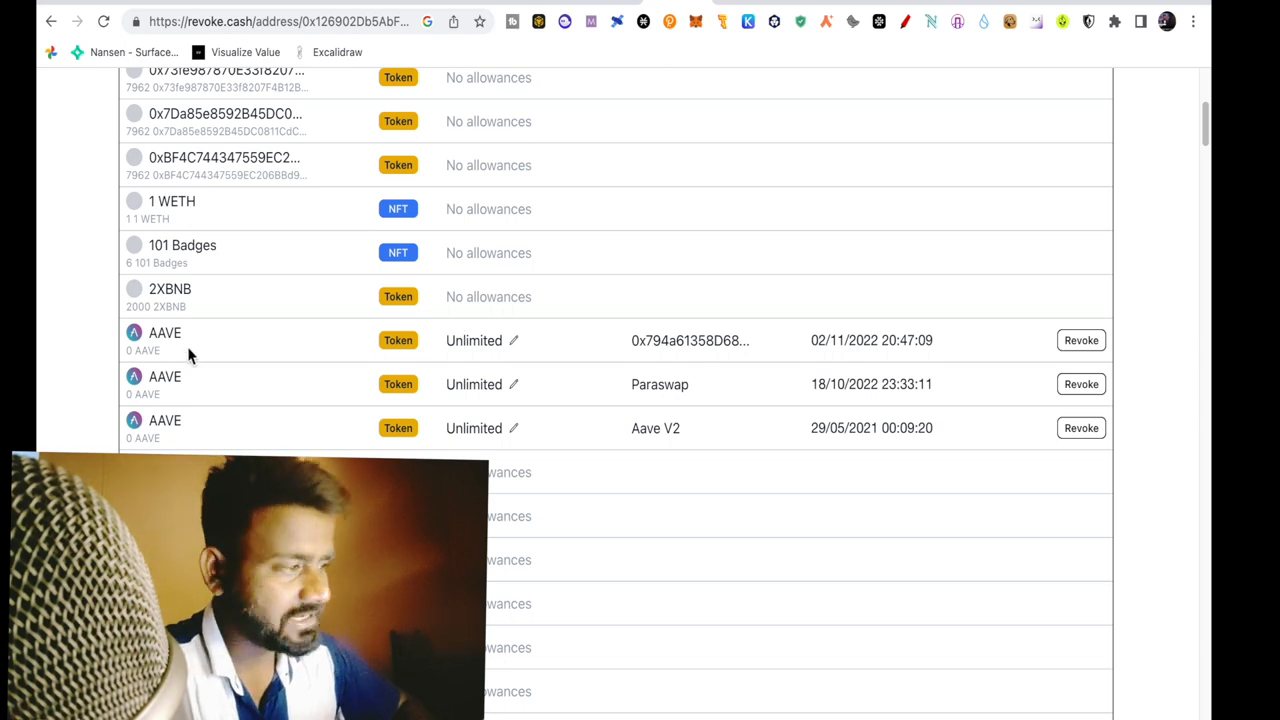
pyautogui.scroll(-3)
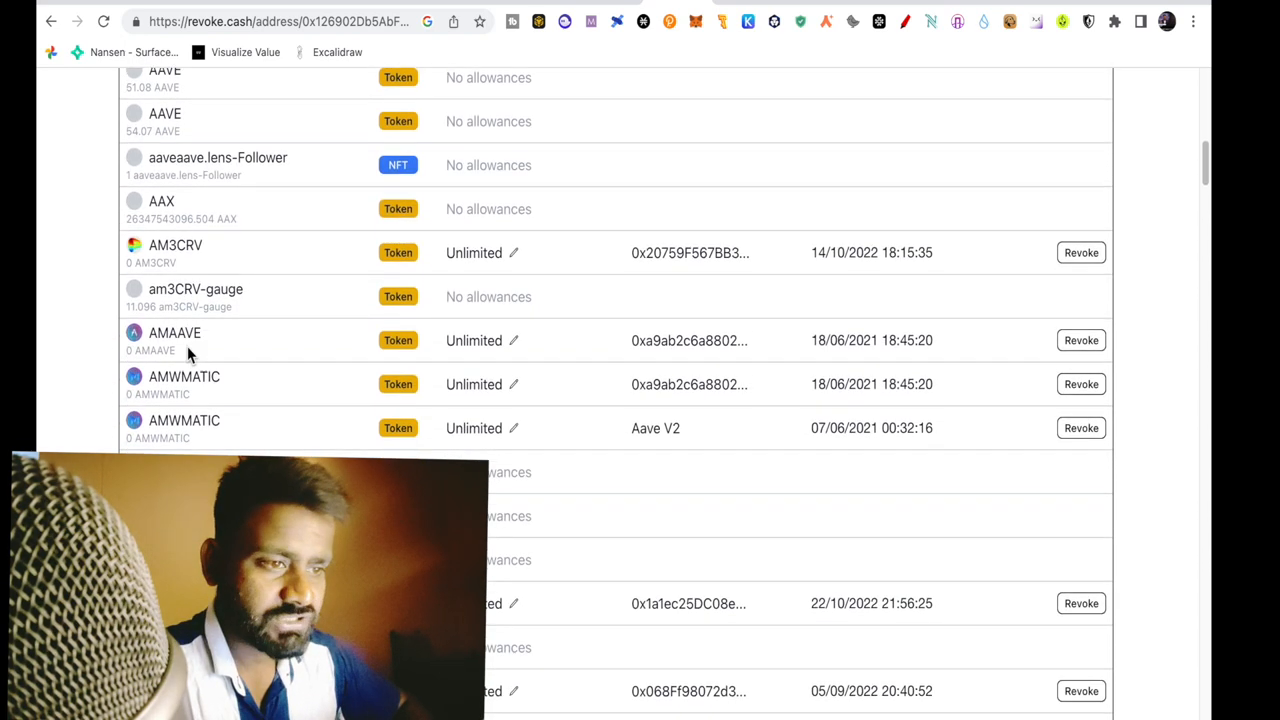
pyautogui.scroll(-3)
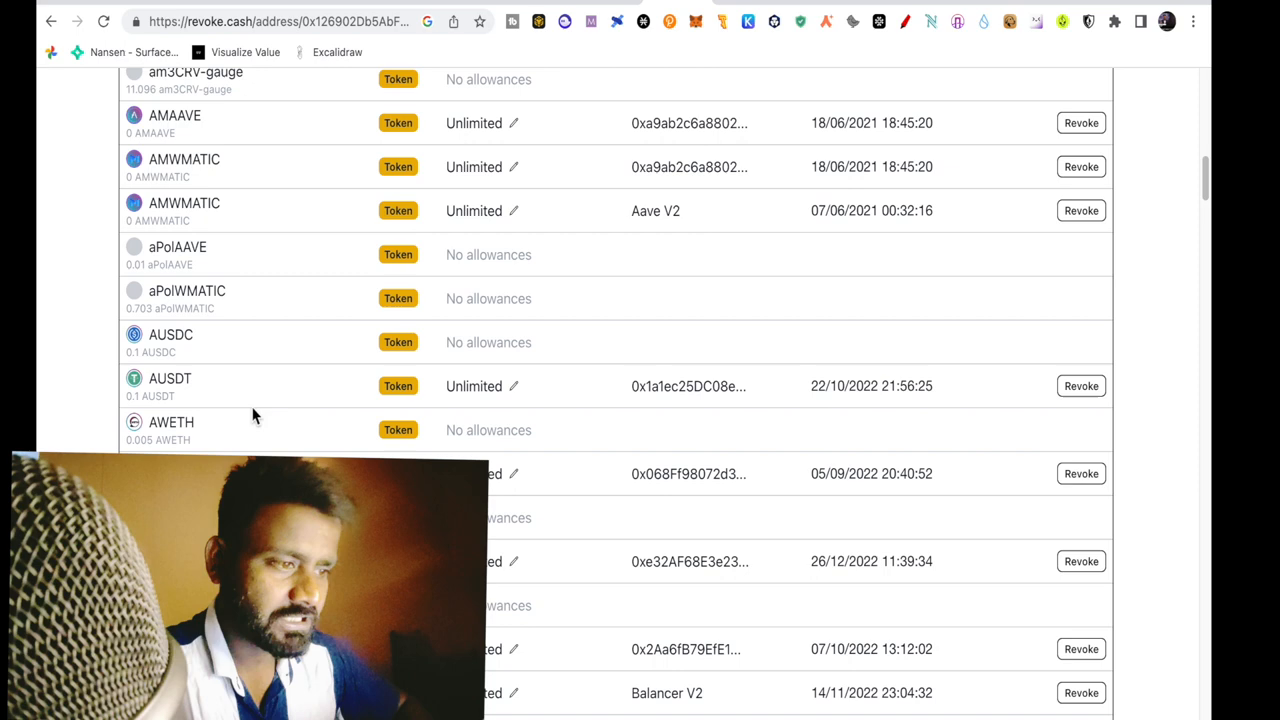
pyautogui.scroll(-3)
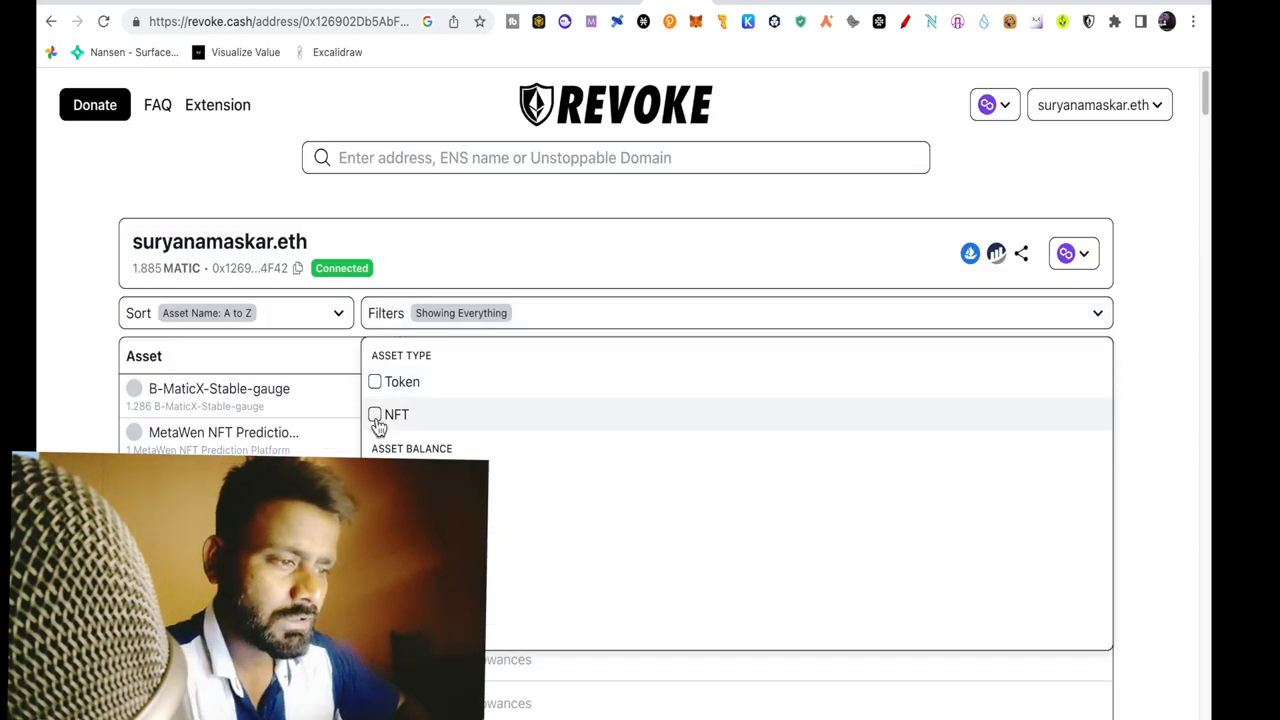
pyautogui.click(374, 414)
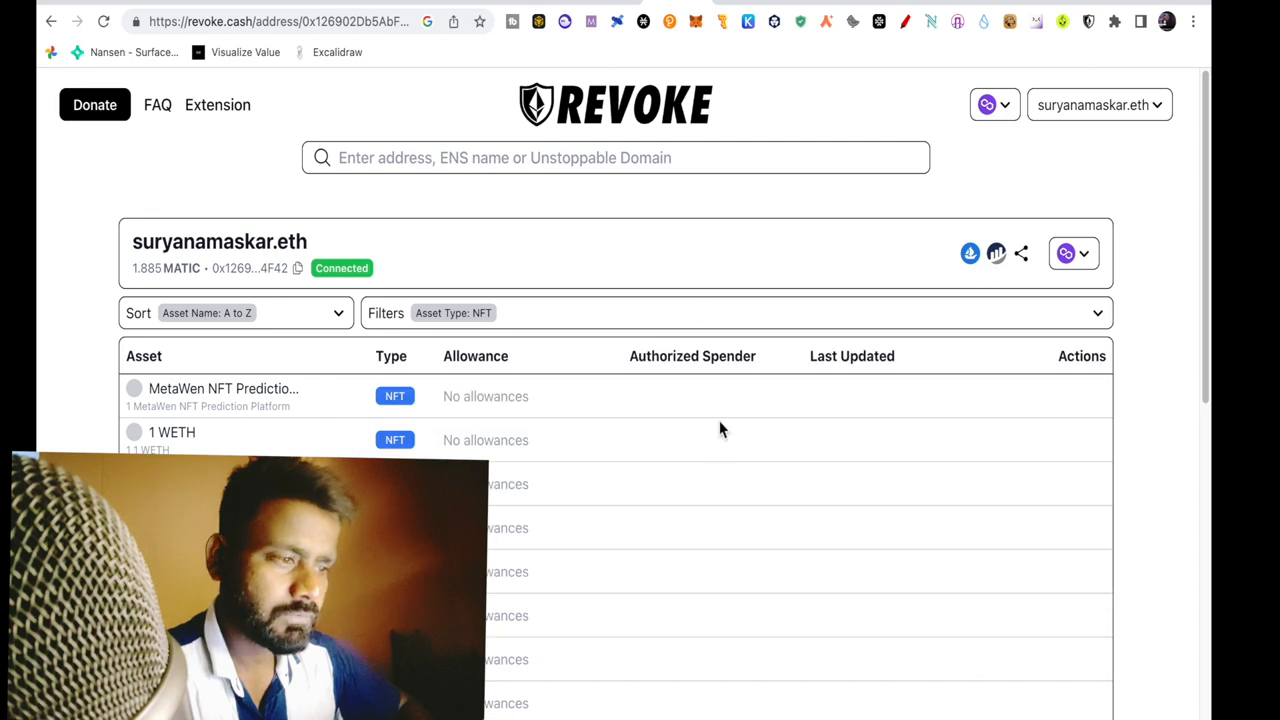
pyautogui.scroll(-3)
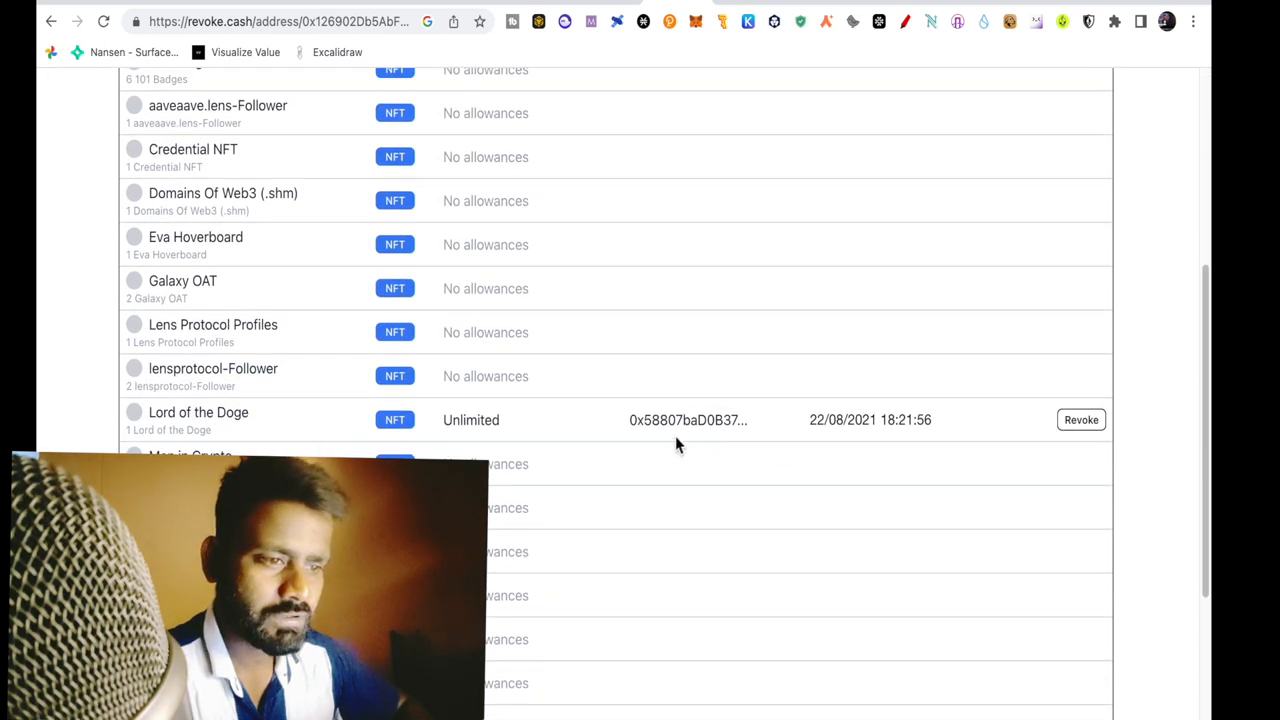
pyautogui.moveTo(552, 408)
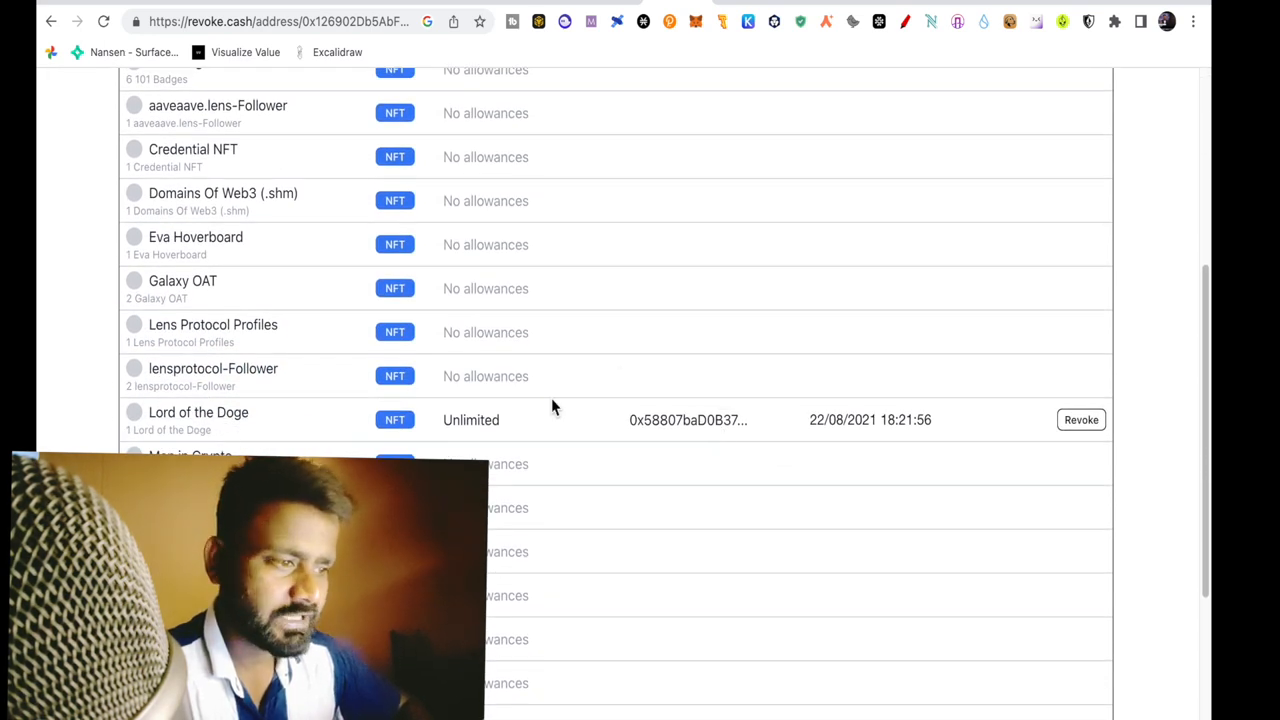
pyautogui.moveTo(464, 420)
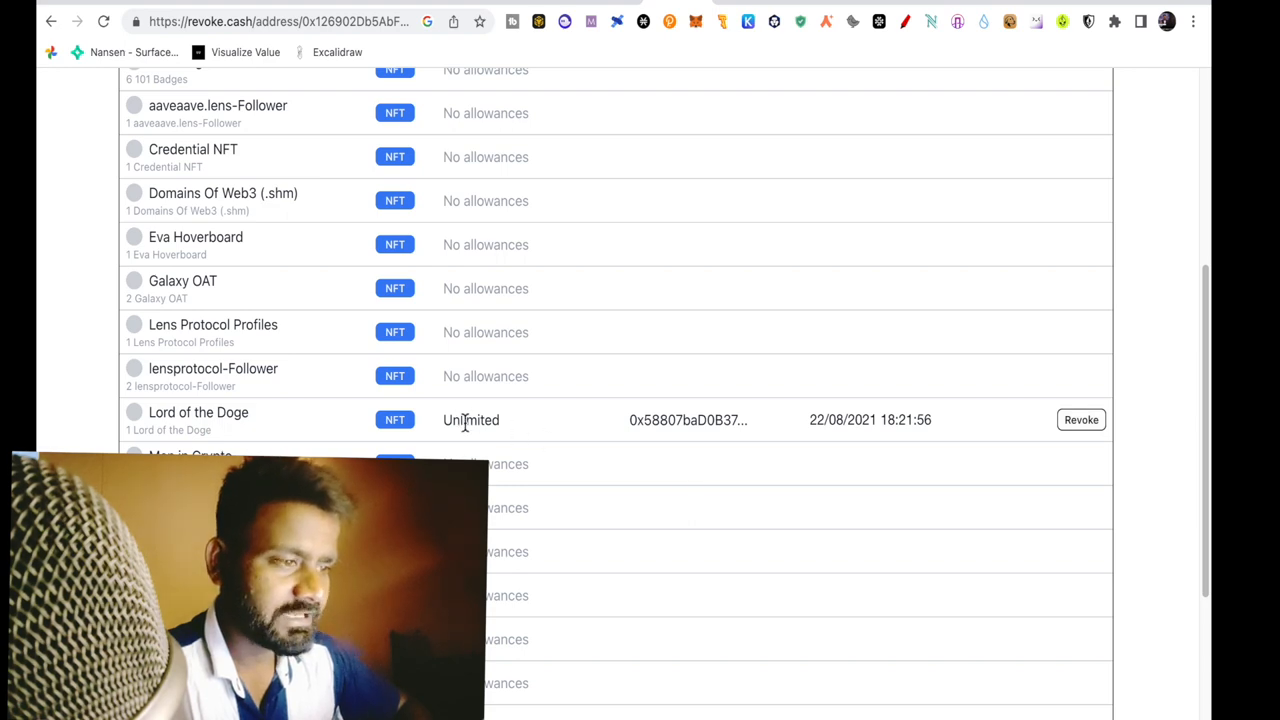
# Revoke the unlimited Lord of the Doge NFT approval and confirm it in MetaMask
pyautogui.scroll(3)
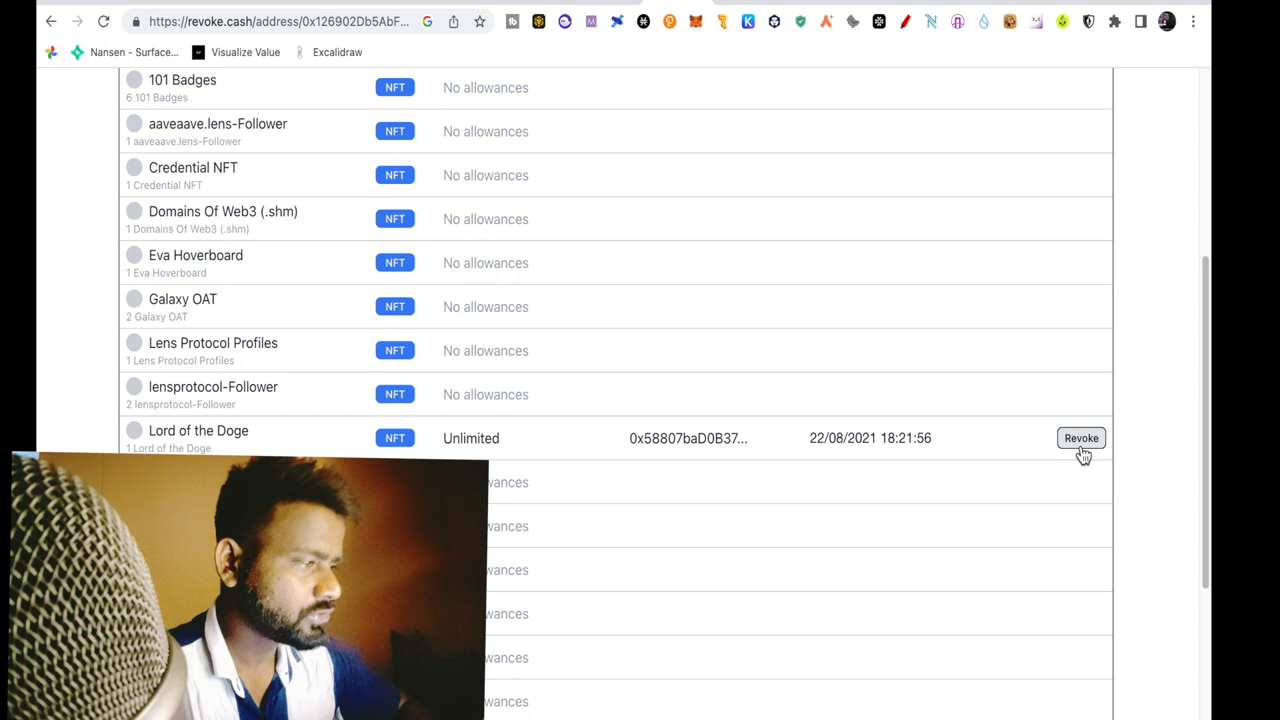
pyautogui.click(1080, 438)
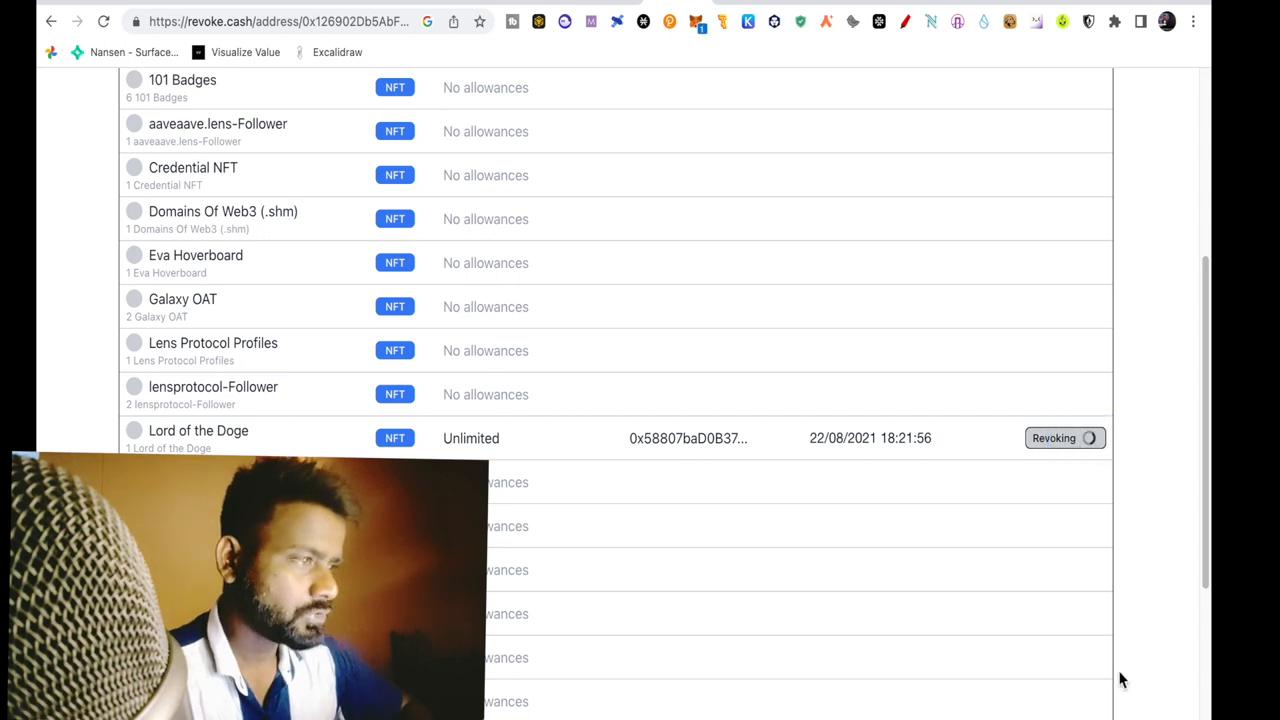
pyautogui.click(1064, 438)
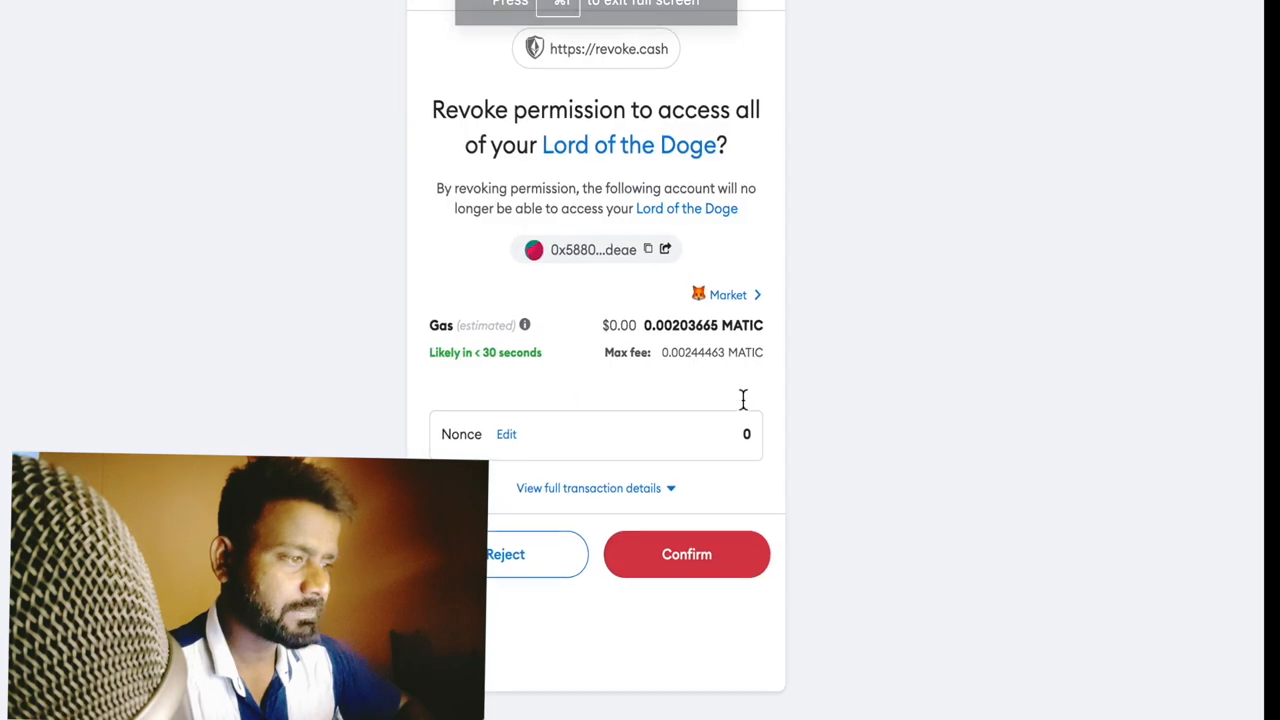
pyautogui.click(686, 554)
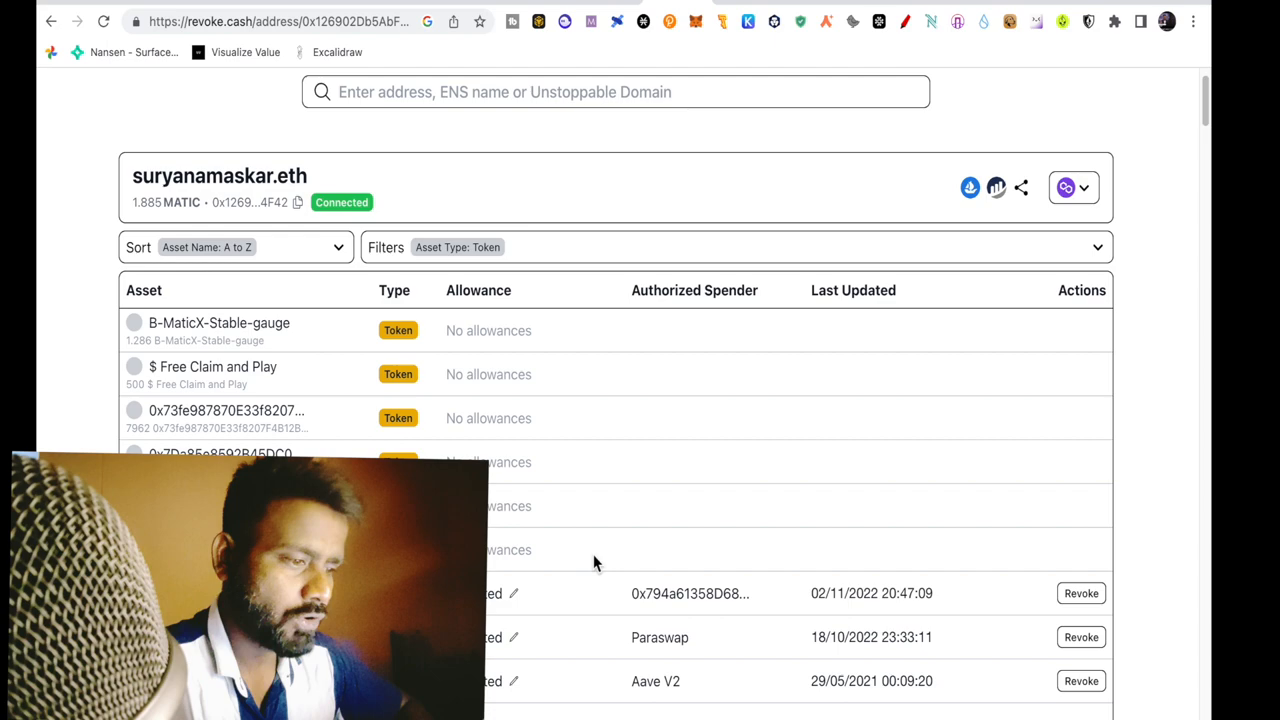
# Start revoking the unlimited SGAJ token allowance, then reject the MetaMask request
pyautogui.scroll(-3)
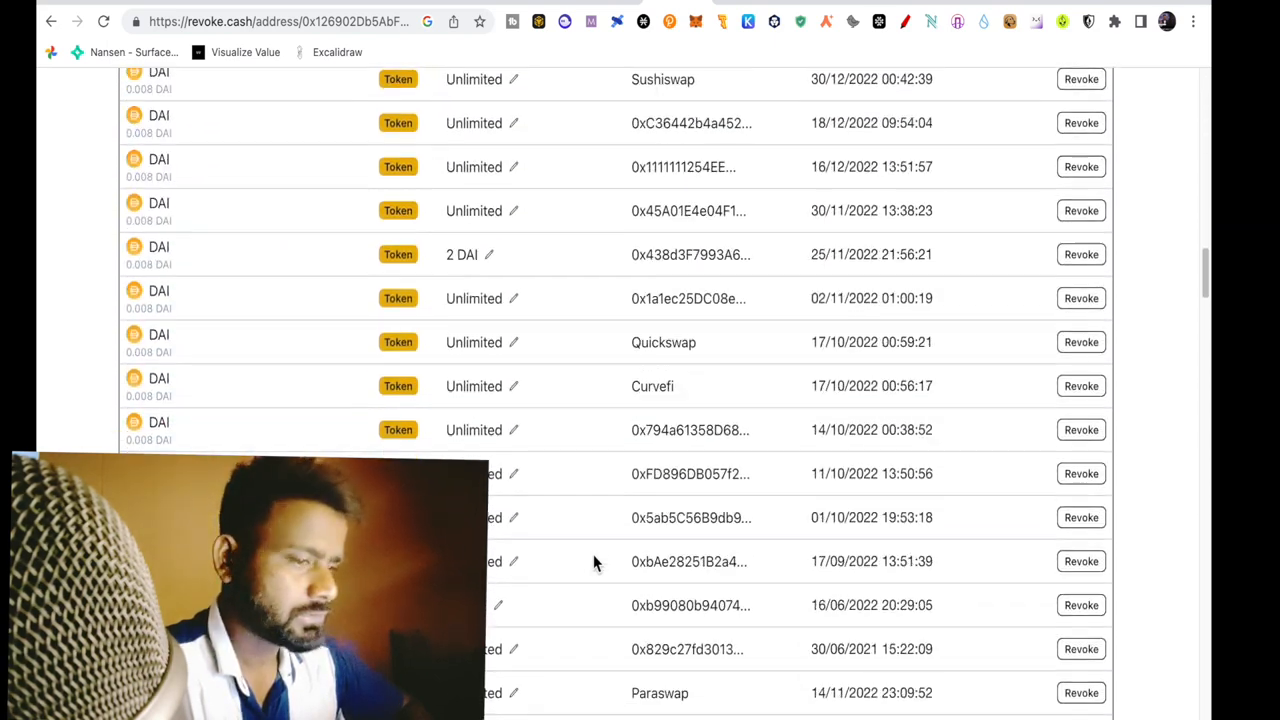
pyautogui.scroll(-3)
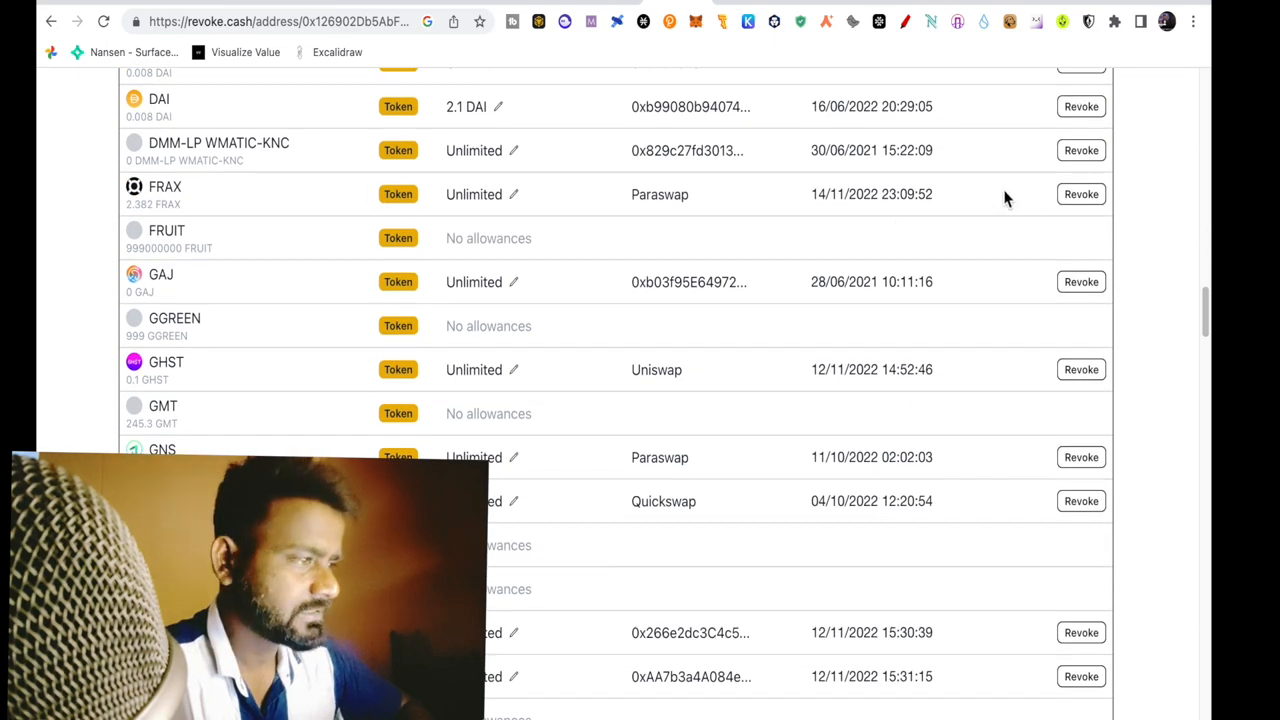
pyautogui.scroll(-3)
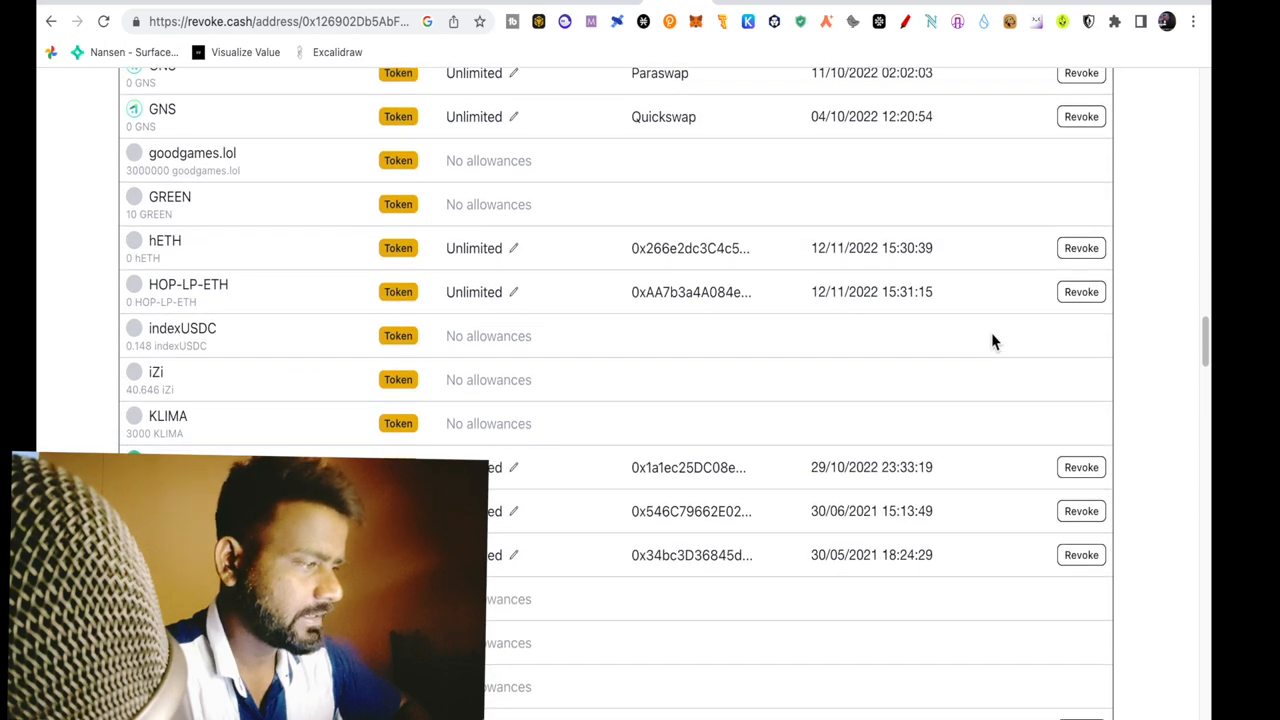
pyautogui.scroll(-3)
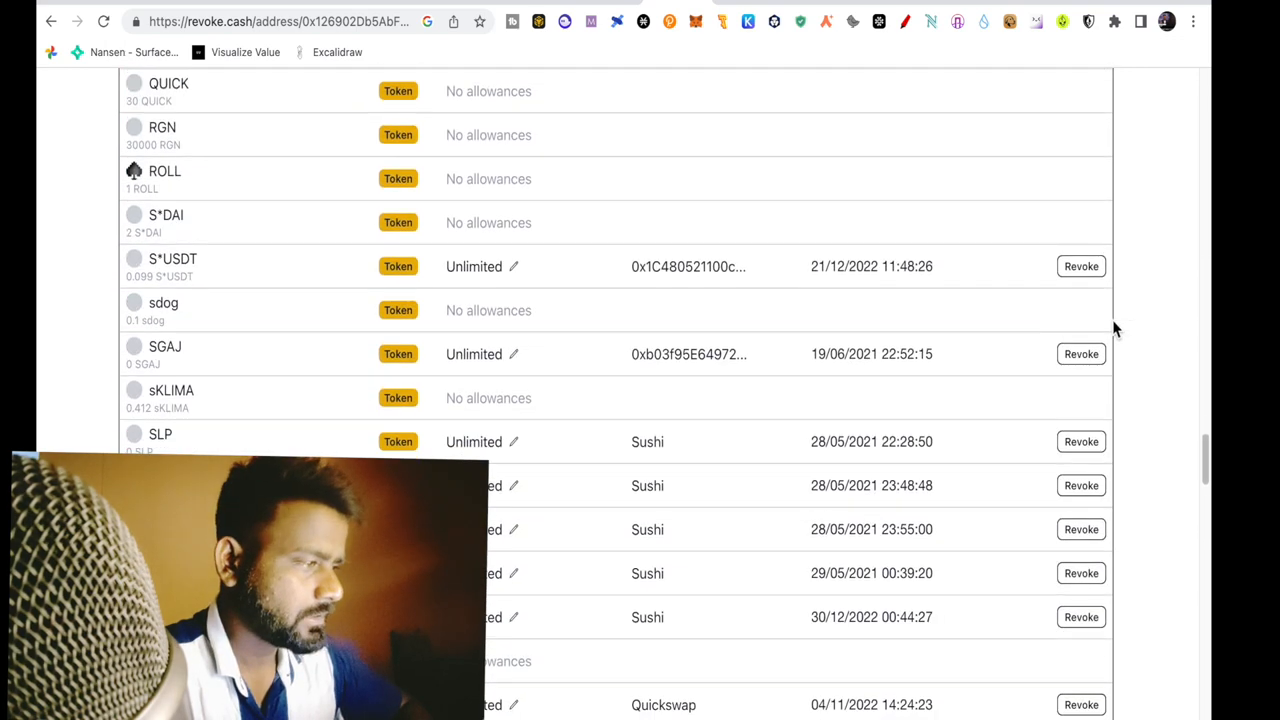
pyautogui.click(1080, 352)
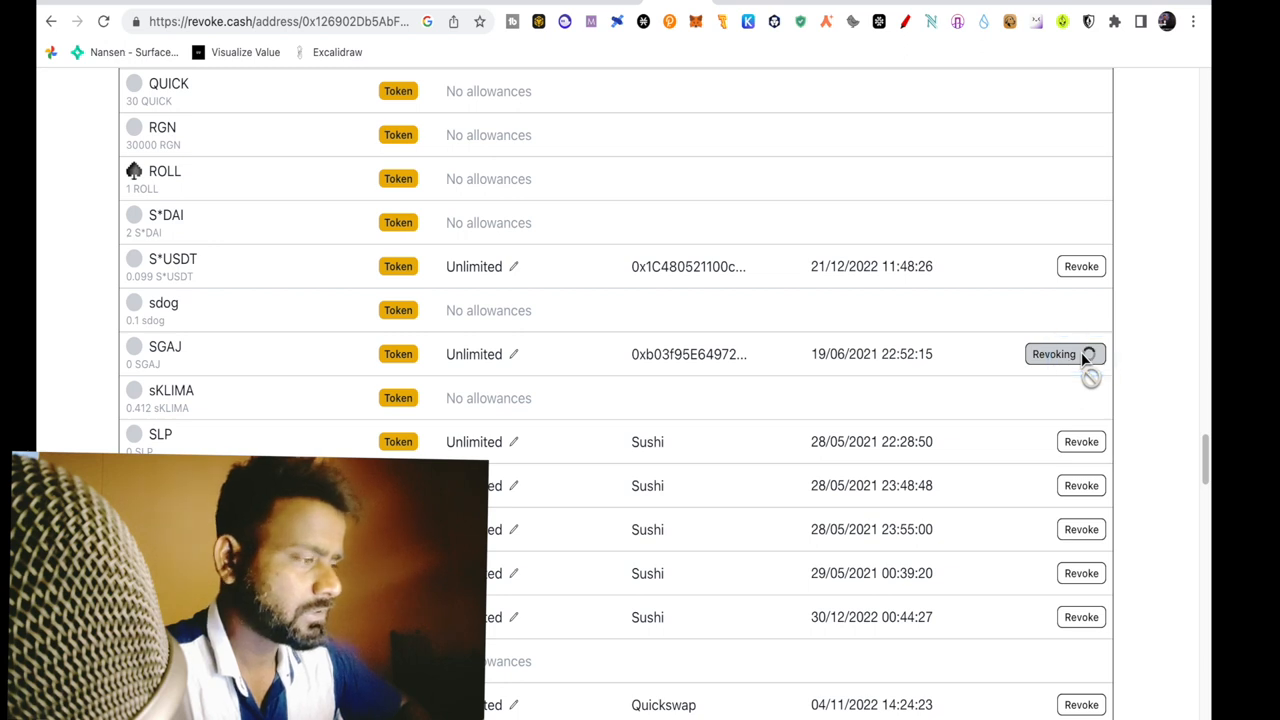
pyautogui.click(1064, 354)
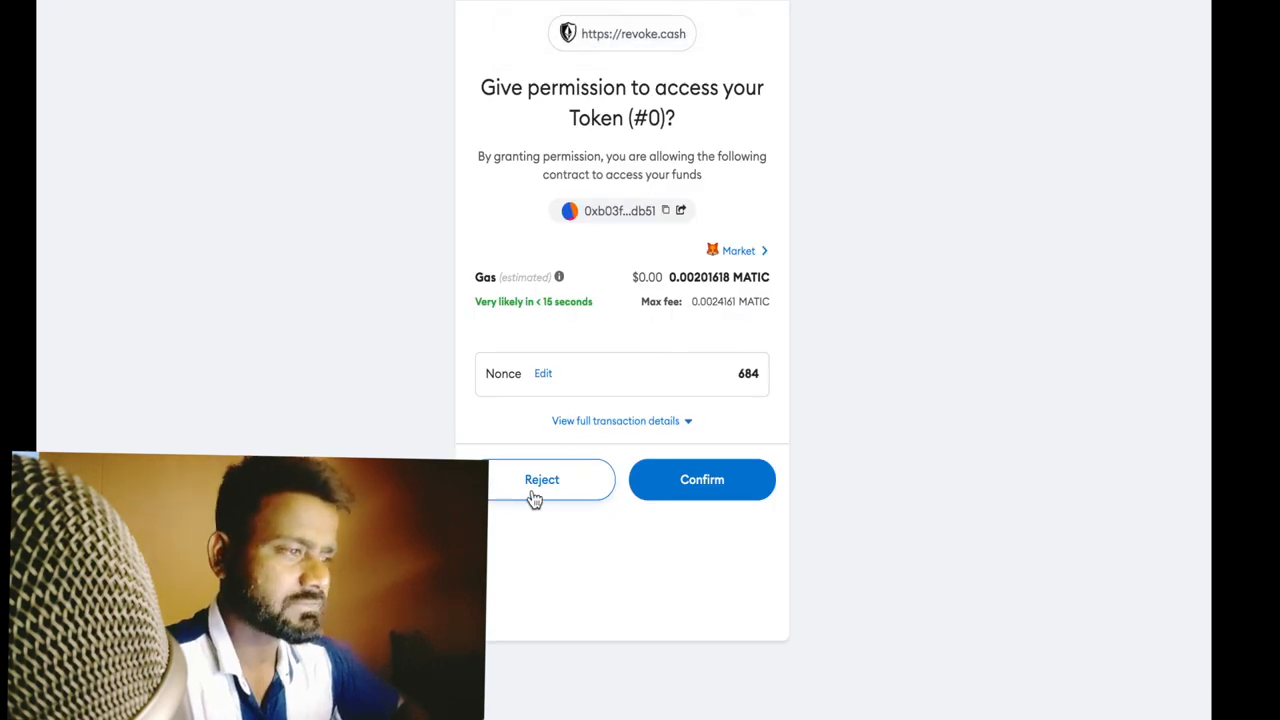
pyautogui.click(540, 480)
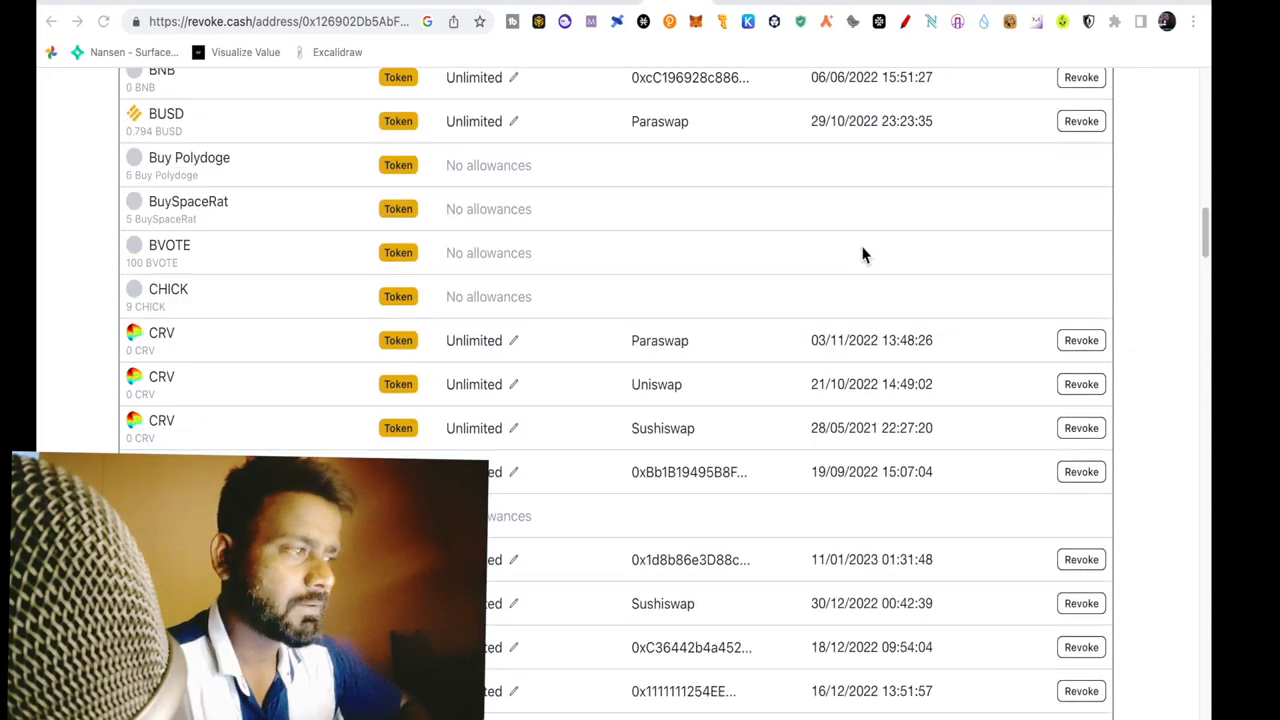
# View the Revoke.cash browser extension page and scroll through it
pyautogui.scroll(3)
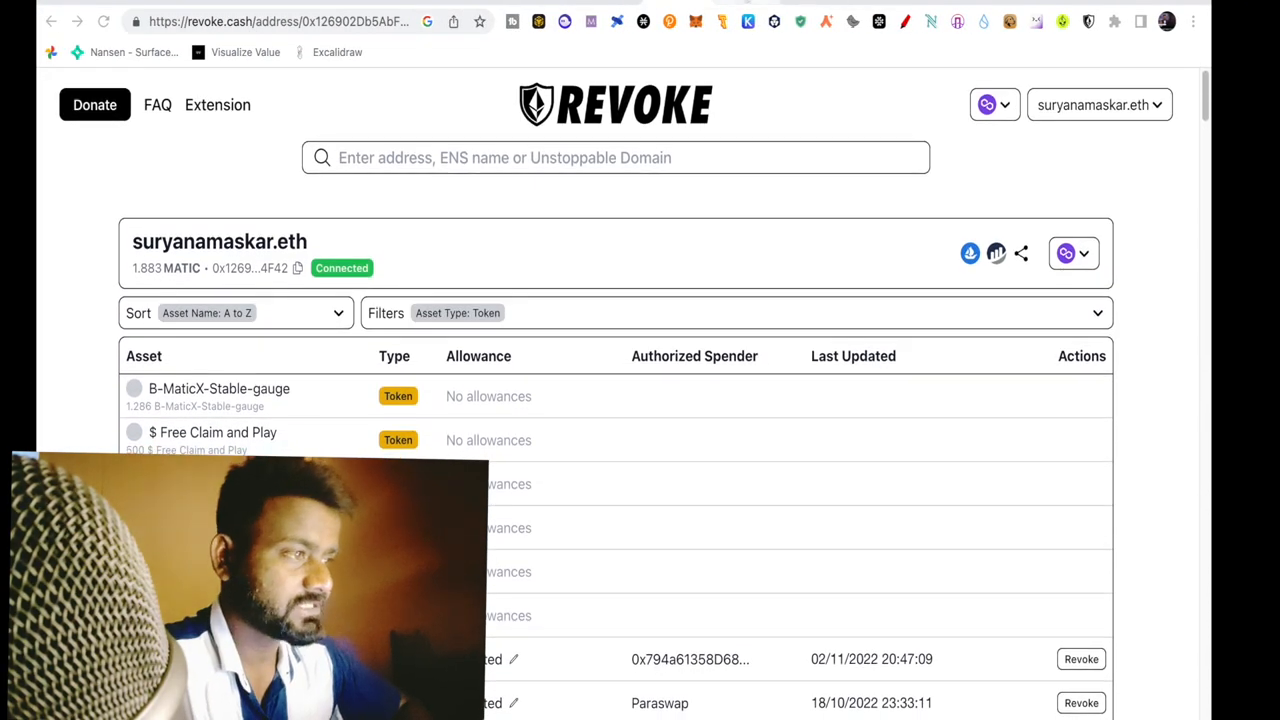
pyautogui.click(216, 104)
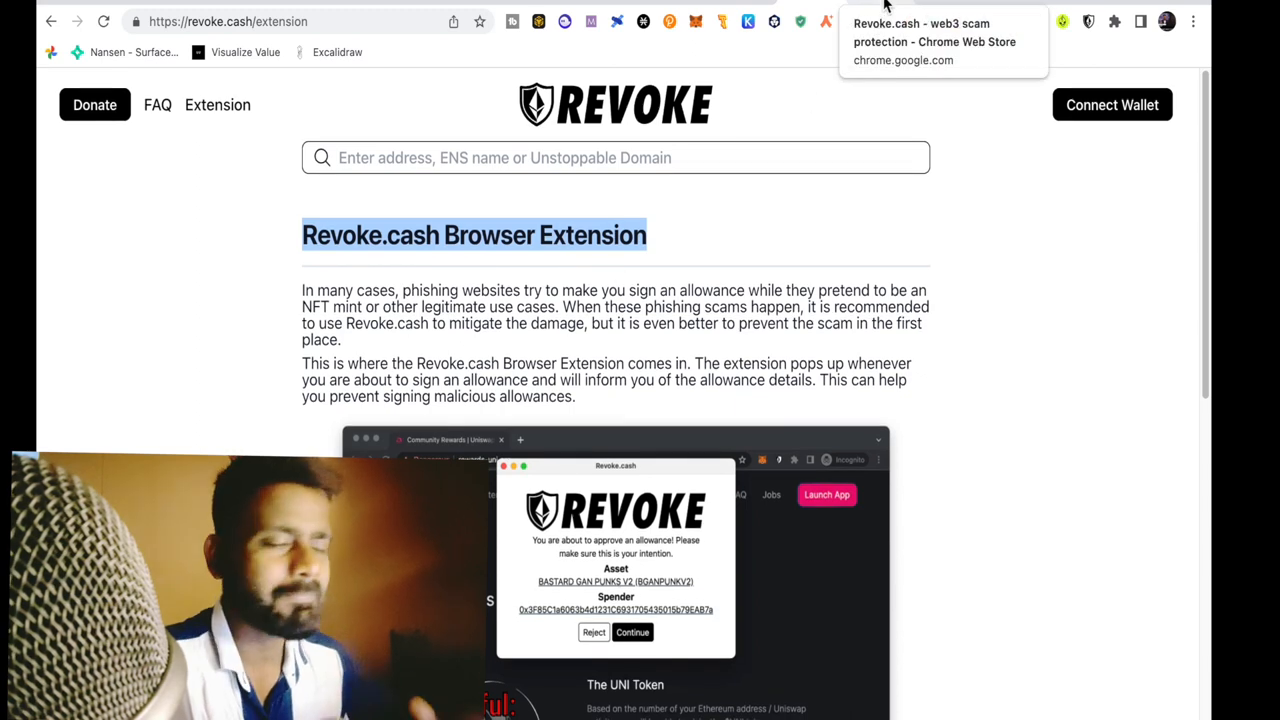
pyautogui.click(932, 40)
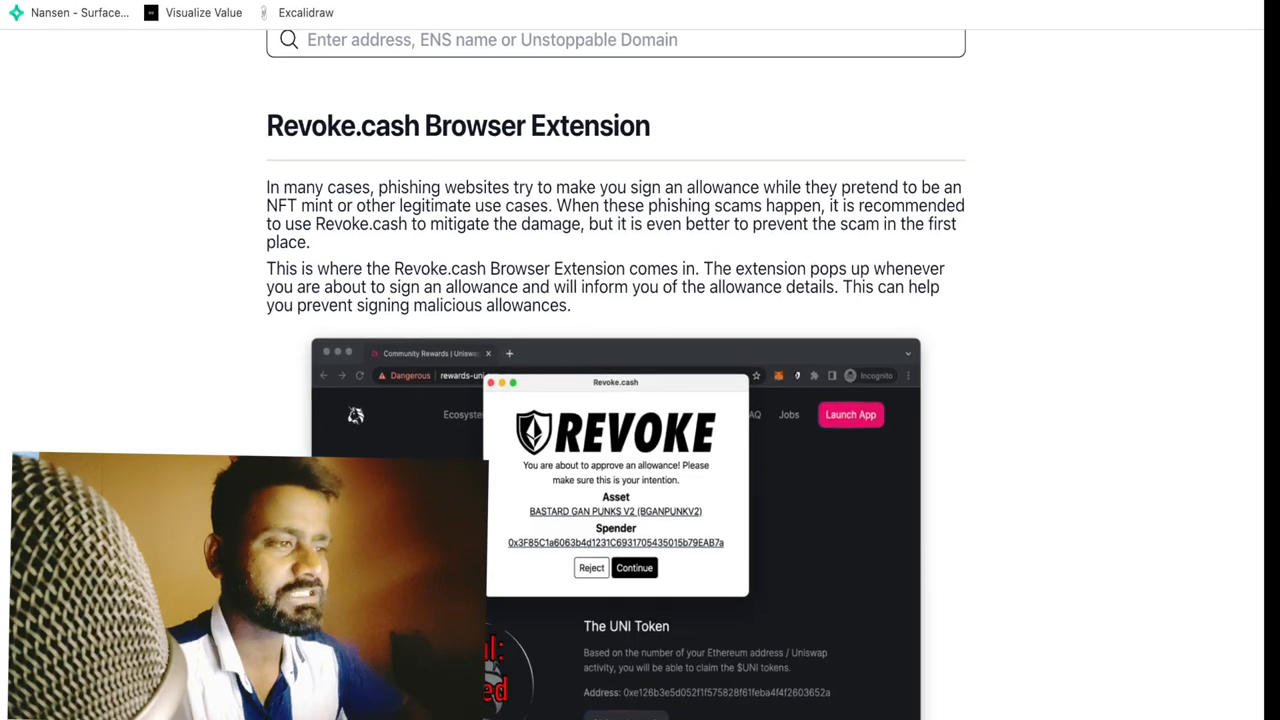
pyautogui.scroll(-3)
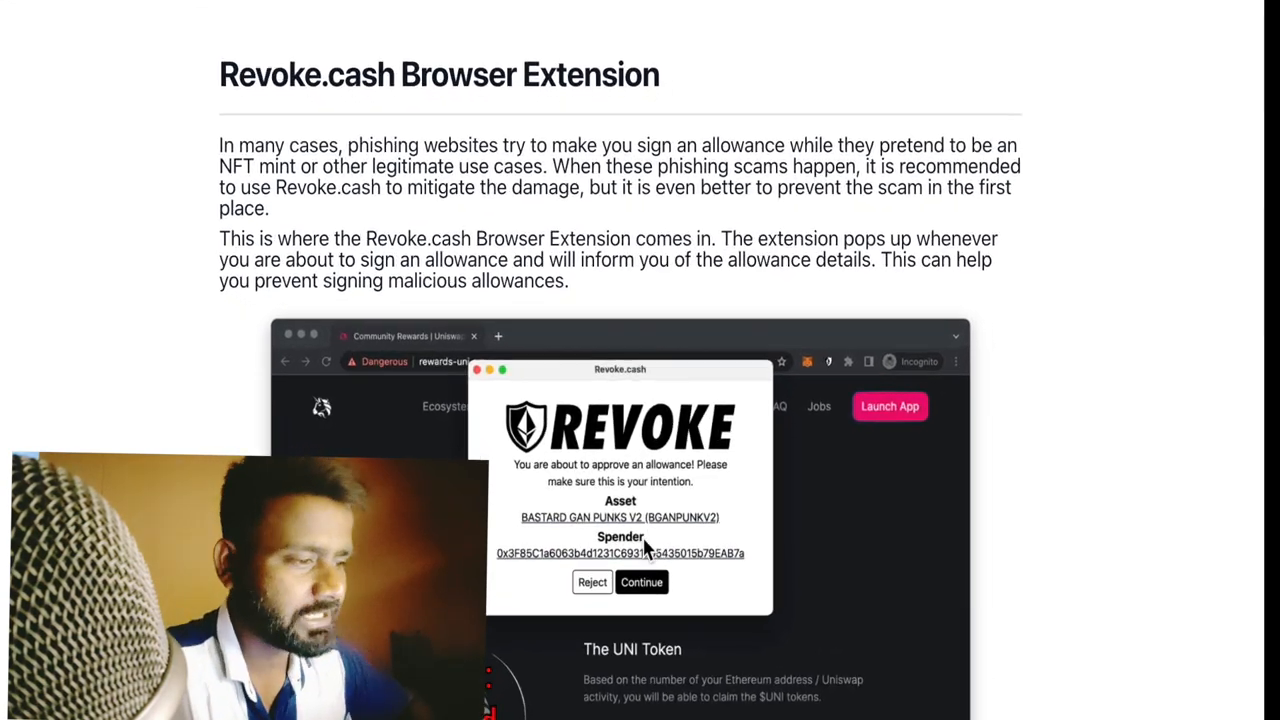
pyautogui.scroll(-3)
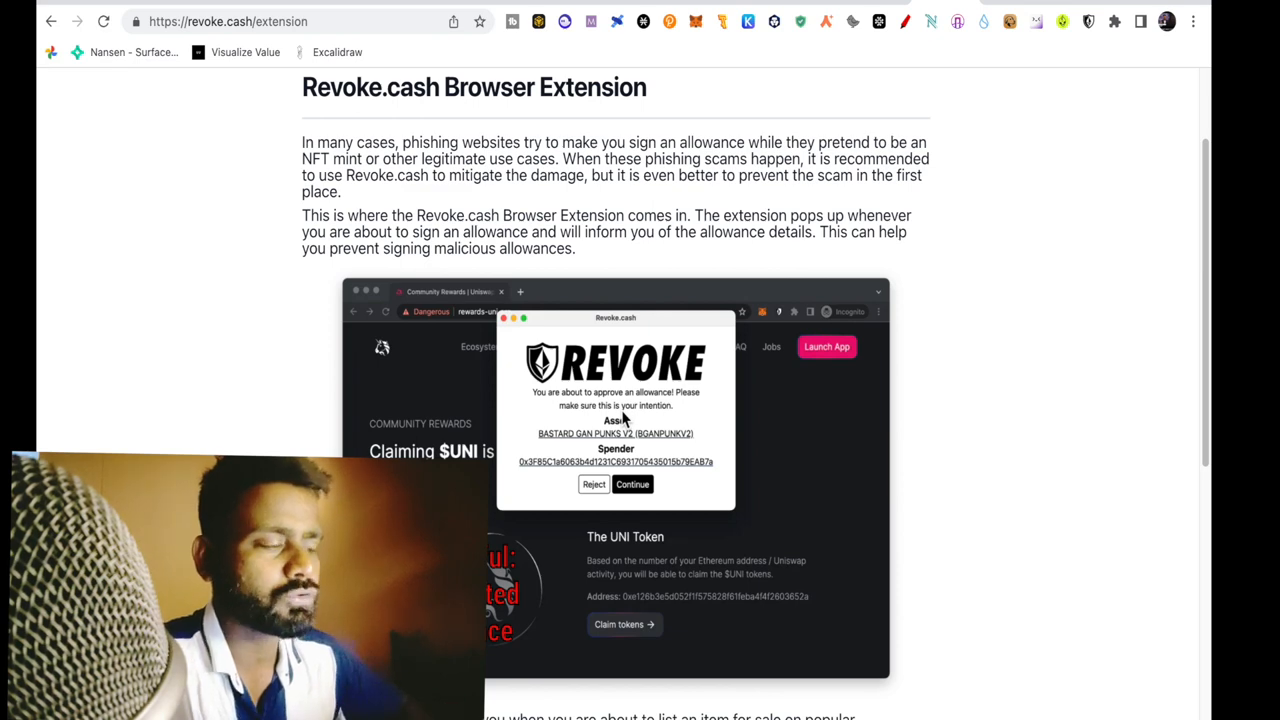
# Go to the Frequently Asked Questions page from the header
pyautogui.click(156, 104)
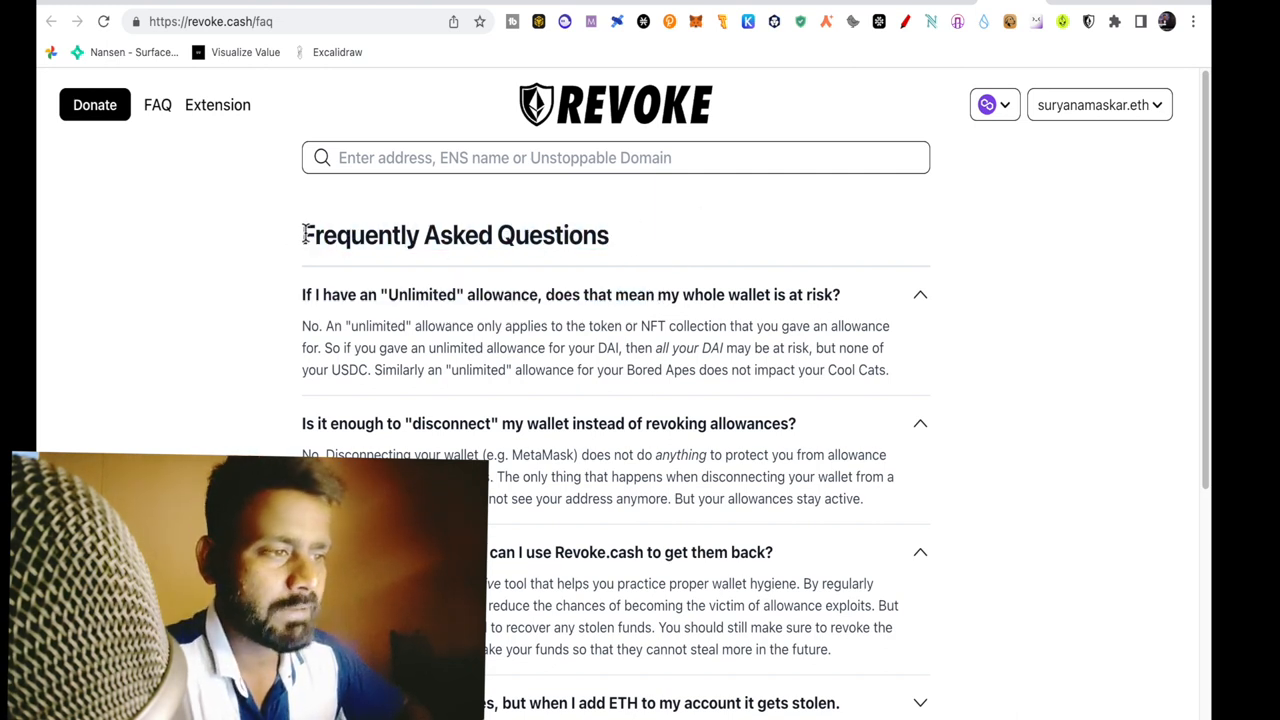
pyautogui.moveTo(970, 356)
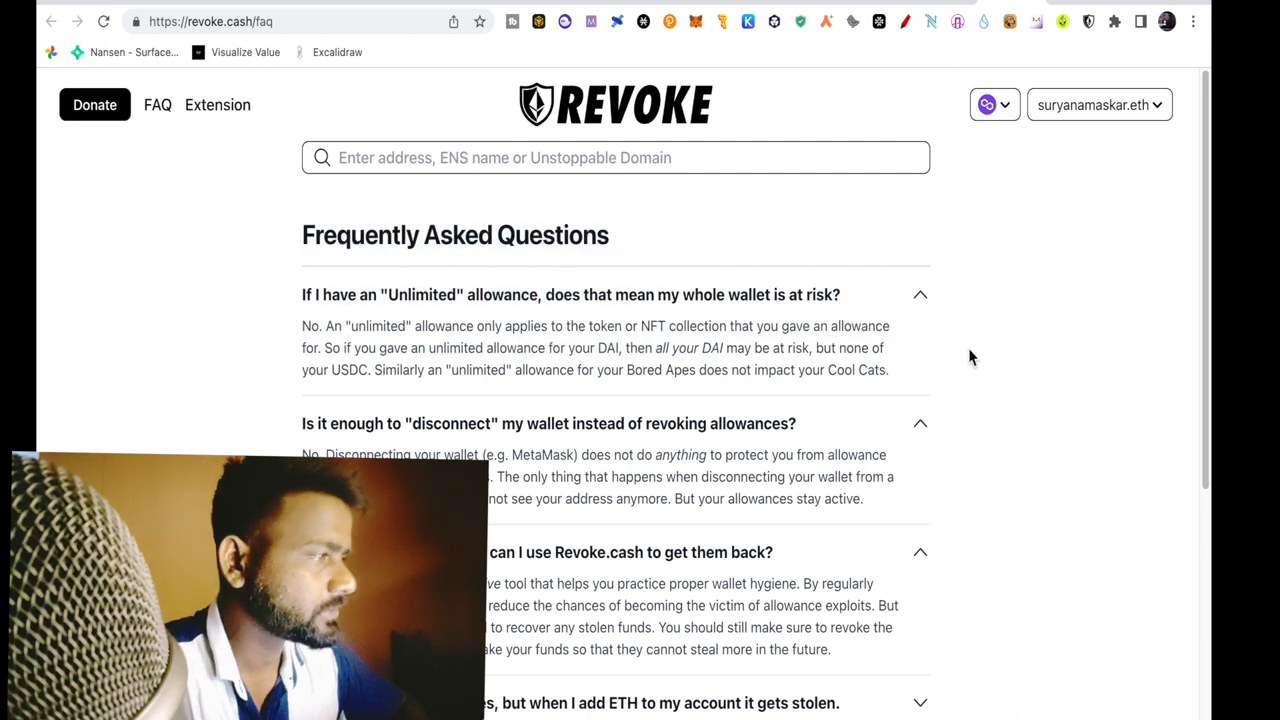
# Return from the FAQ to the browser extension page
pyautogui.click(210, 20)
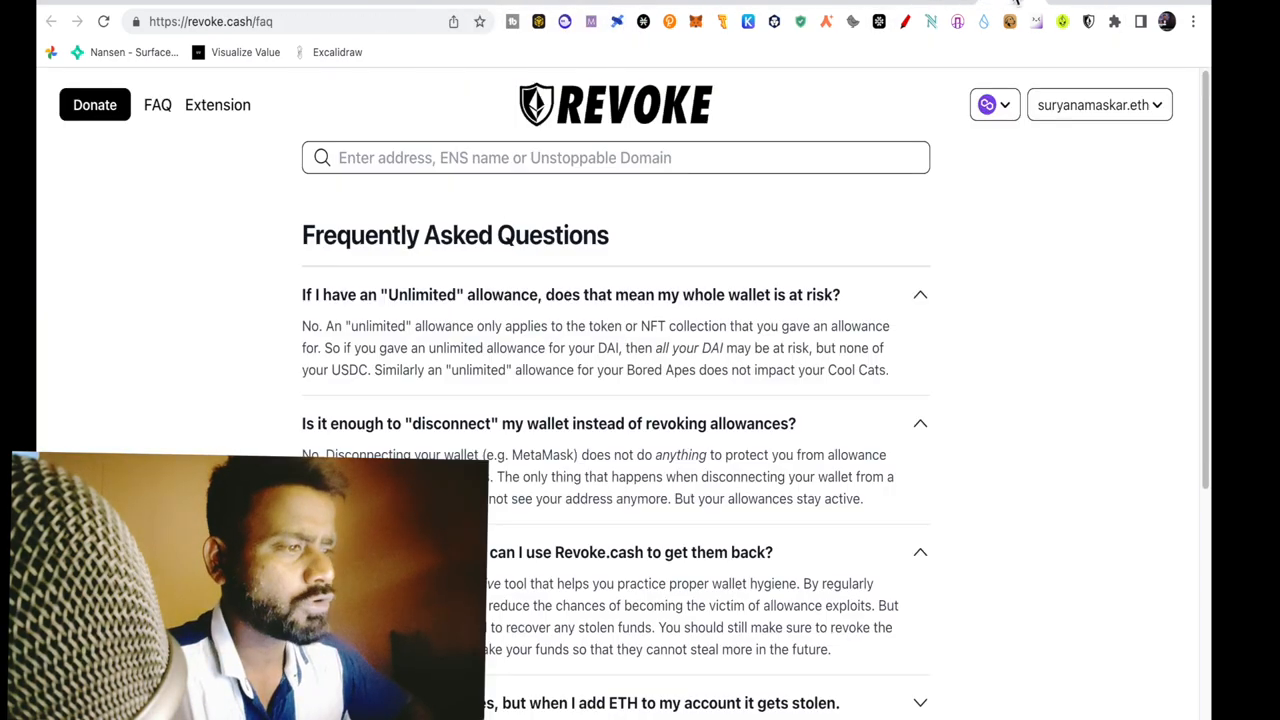
pyautogui.click(216, 104)
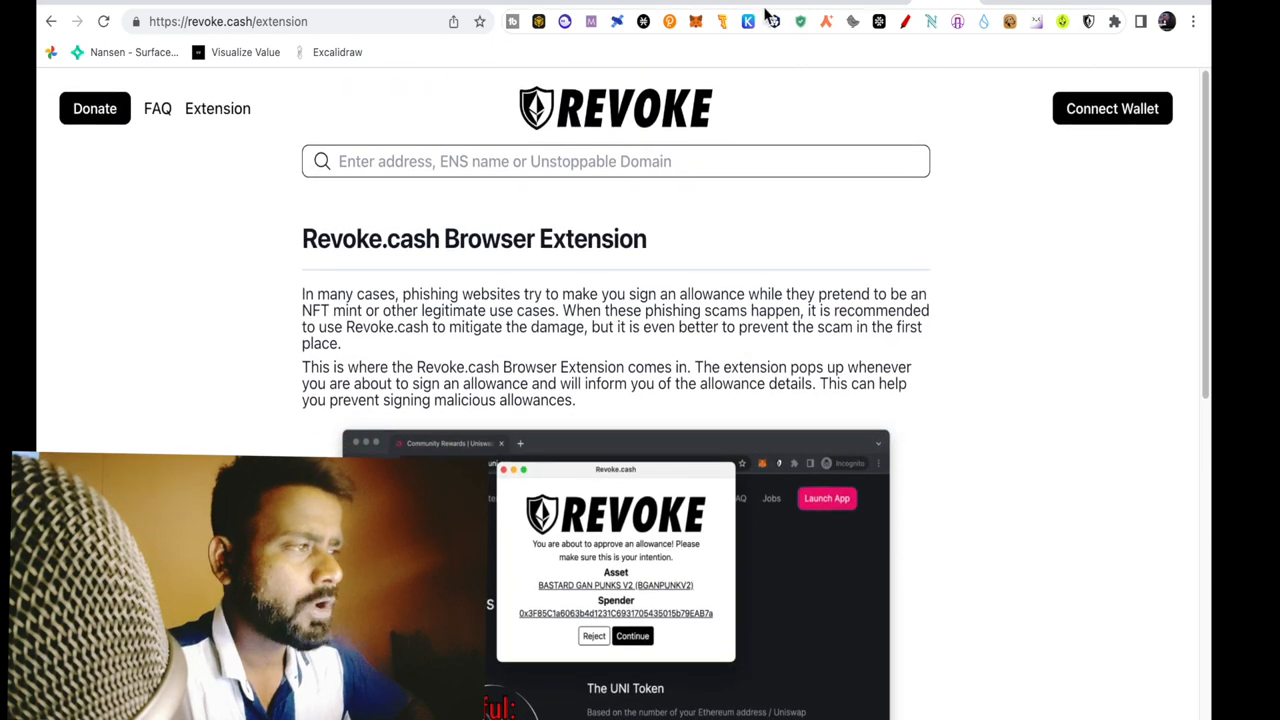
# Return to the wallet's allowance dashboard and scroll to the unlimited AAVE approvals
pyautogui.click(1112, 108)
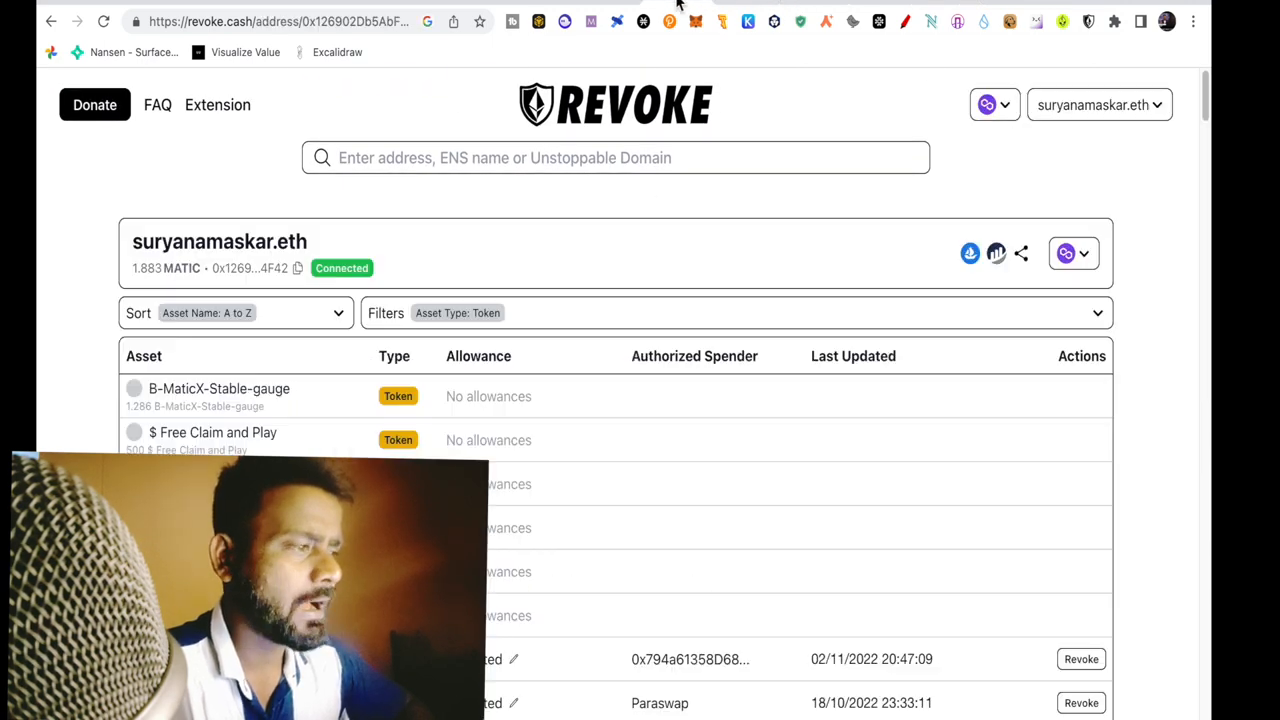
pyautogui.scroll(-3)
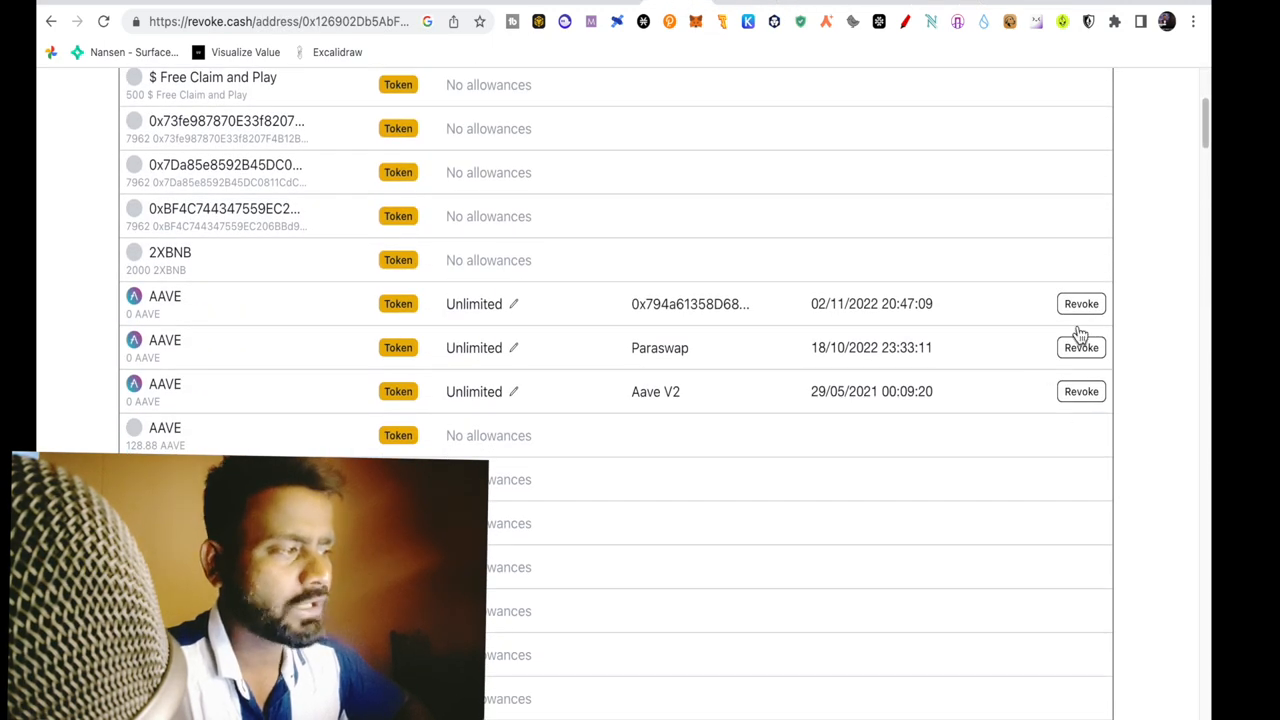
pyautogui.moveTo(844, 424)
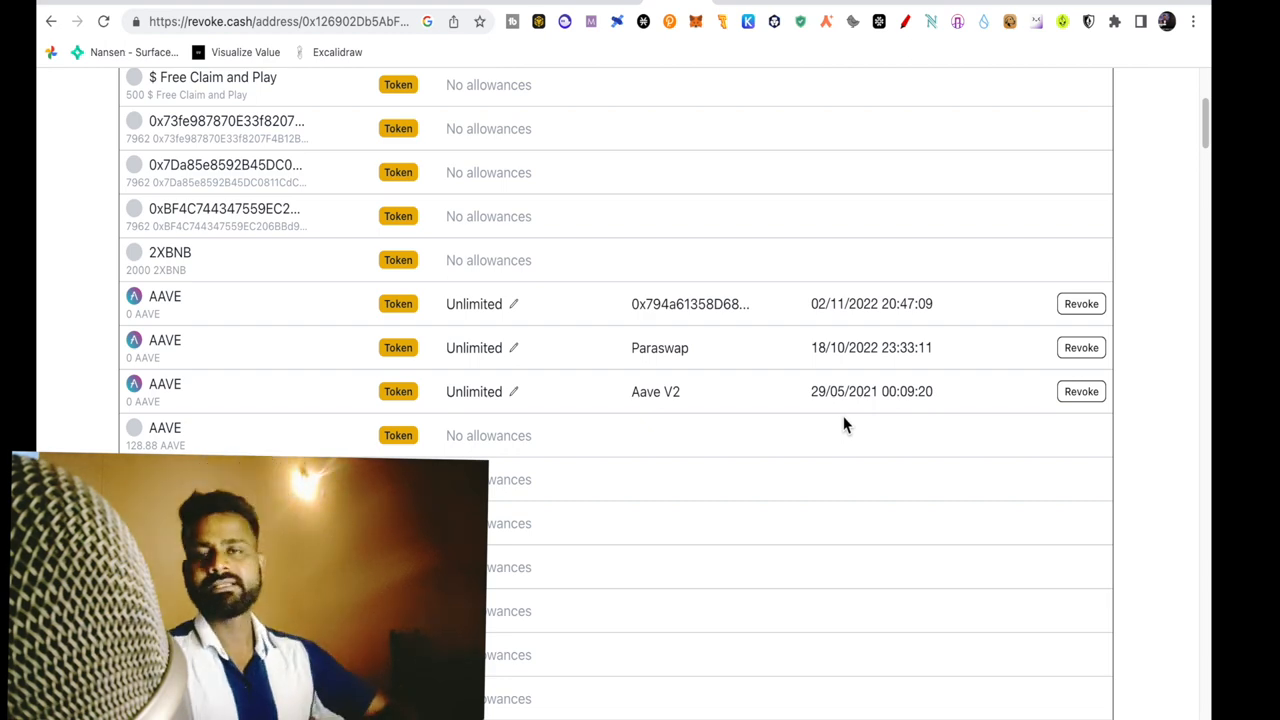